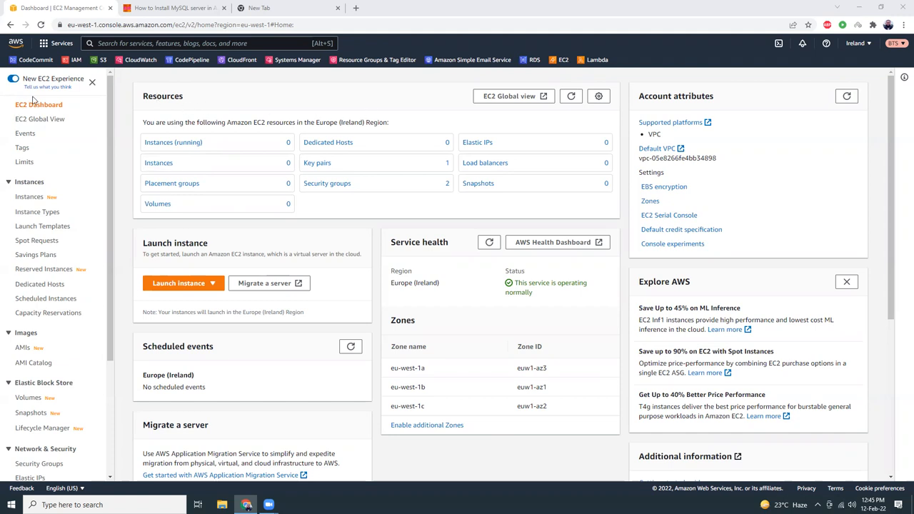
pyautogui.moveTo(200, 329)
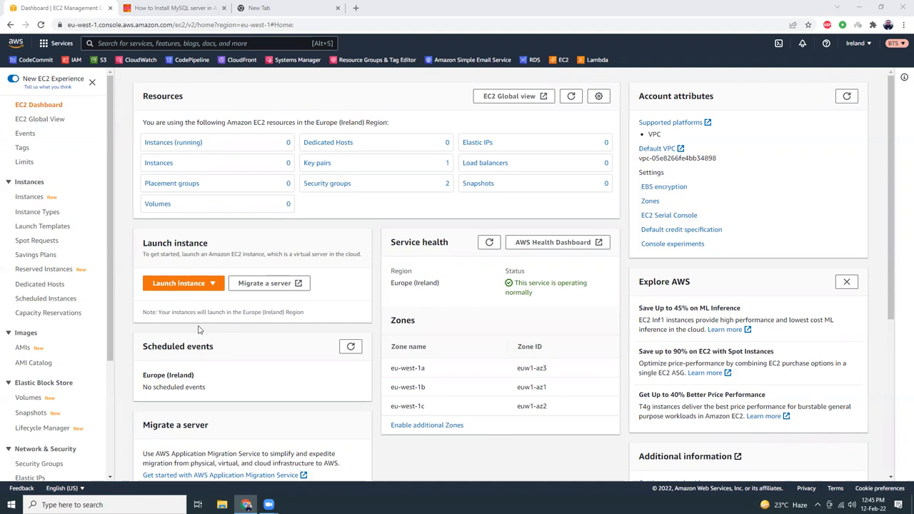
# Start the EC2 Launch instance wizard from the dashboard's Launch instance dropdown
pyautogui.click(178, 283)
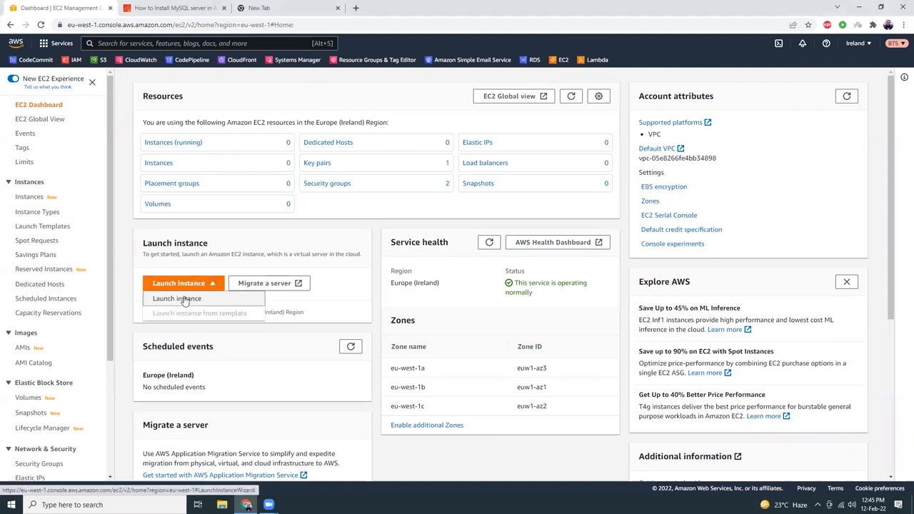
pyautogui.click(177, 299)
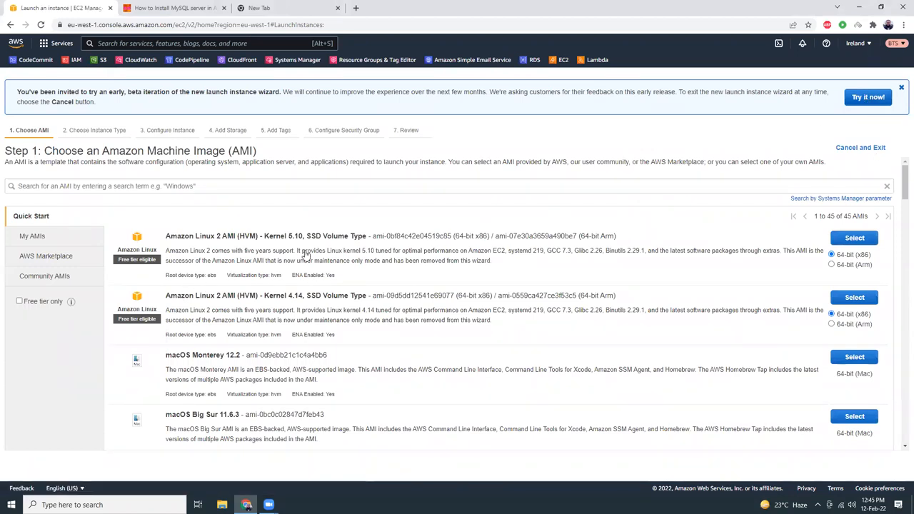
# Switch to the new launch experience and name the instance mysql-server
pyautogui.click(870, 97)
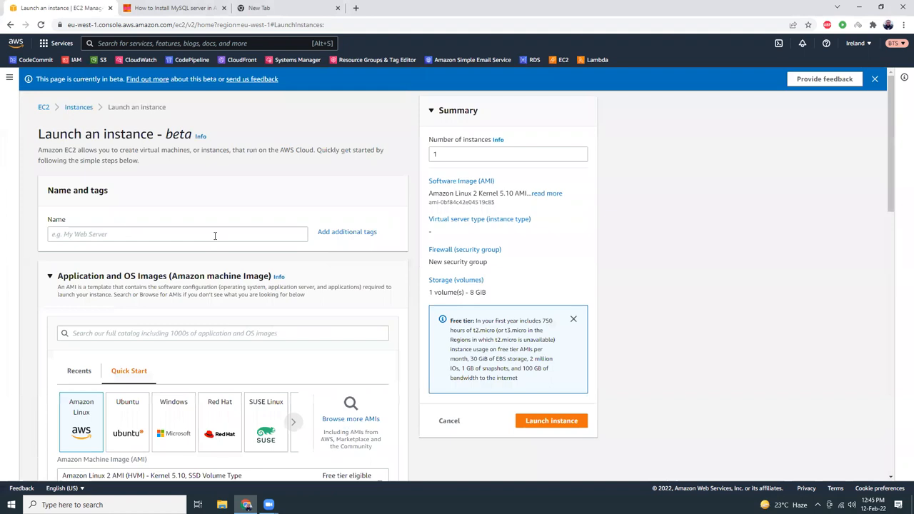
pyautogui.write('m')
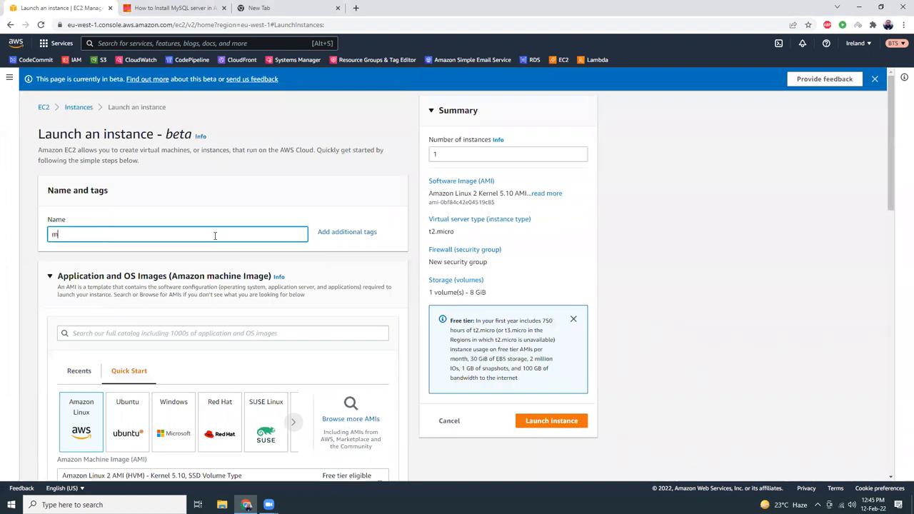
pyautogui.write('ysql-')
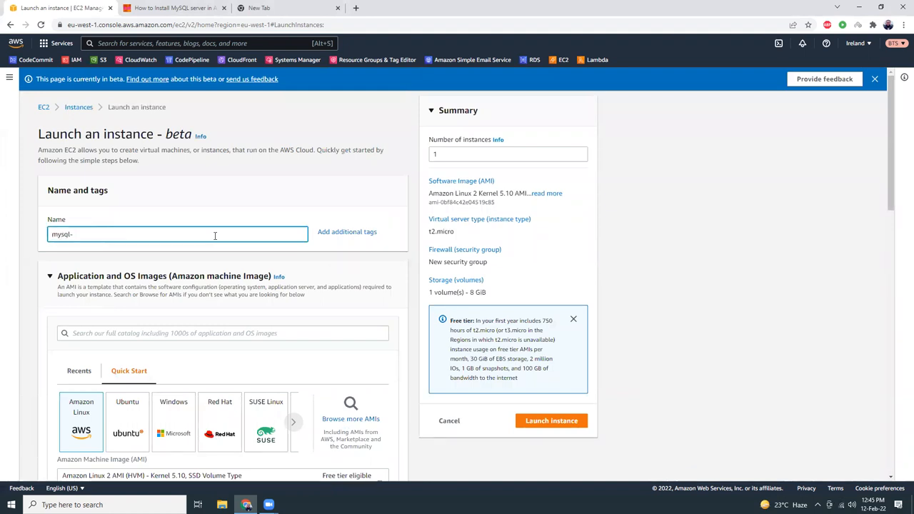
pyautogui.write('server')
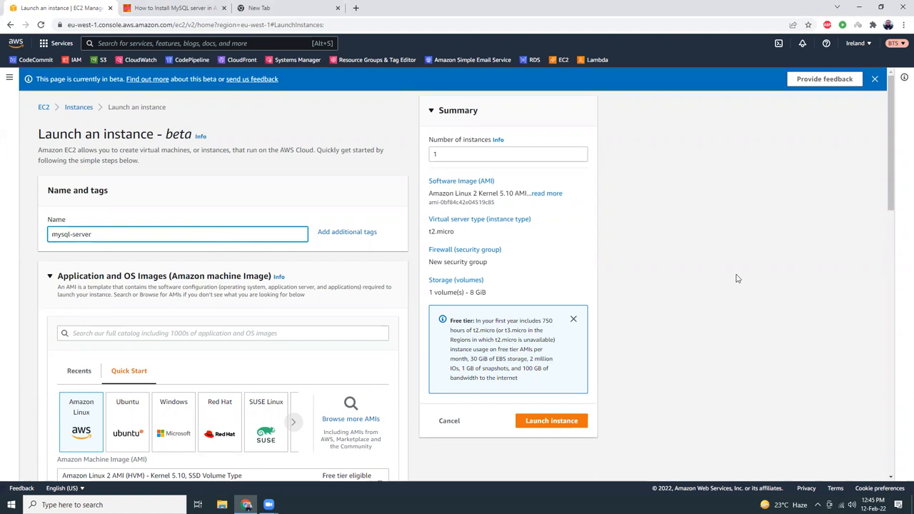
pyautogui.scroll(-3)
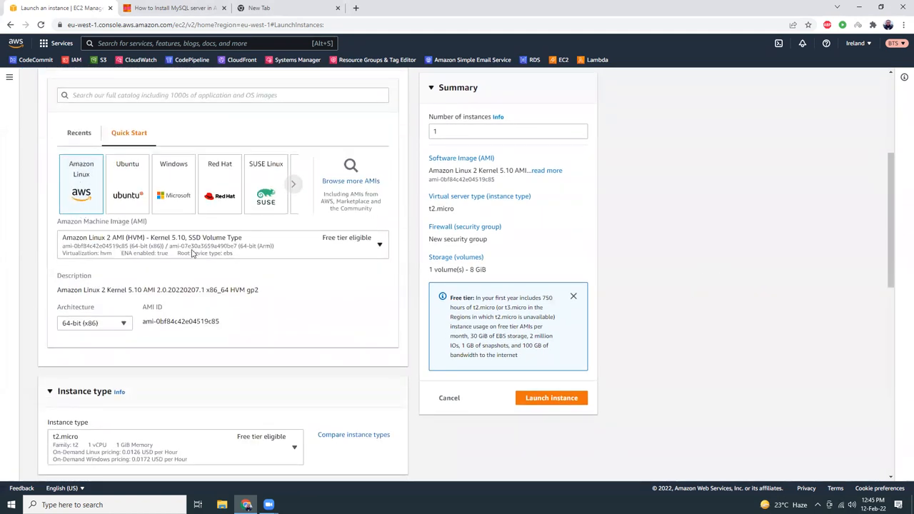
pyautogui.scroll(-3)
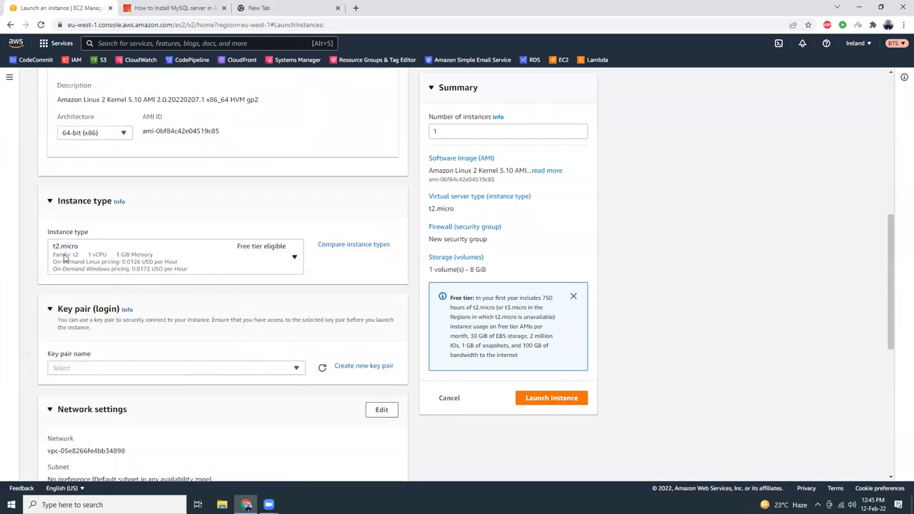
pyautogui.moveTo(137, 271)
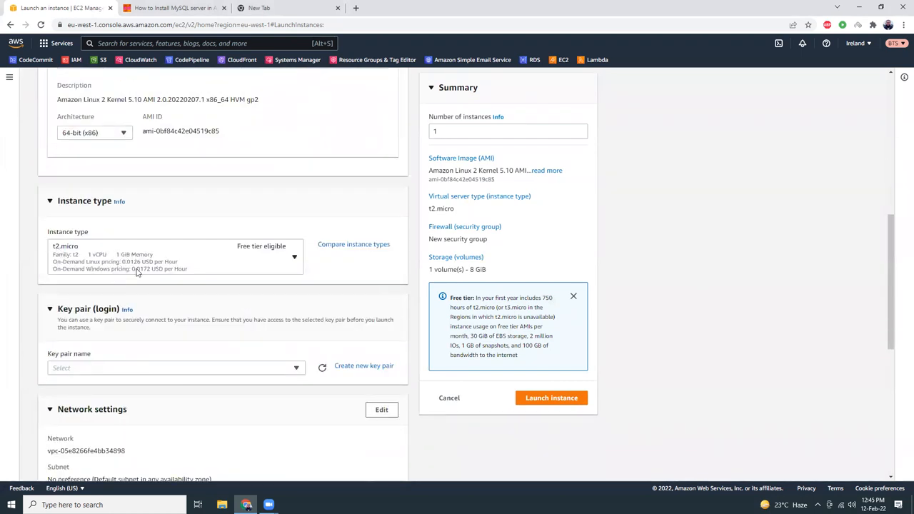
# Choose key pair 10feb2022 and enable termination protection for the instance
pyautogui.click(174, 368)
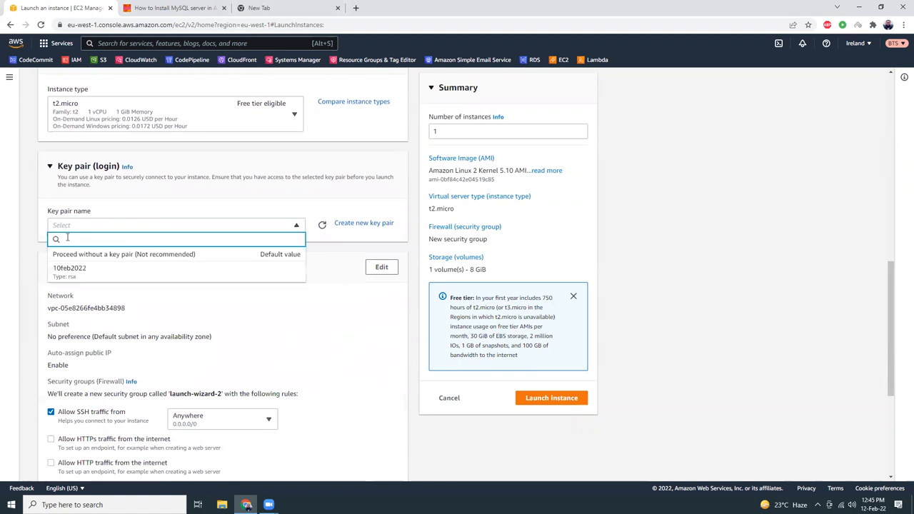
pyautogui.click(69, 269)
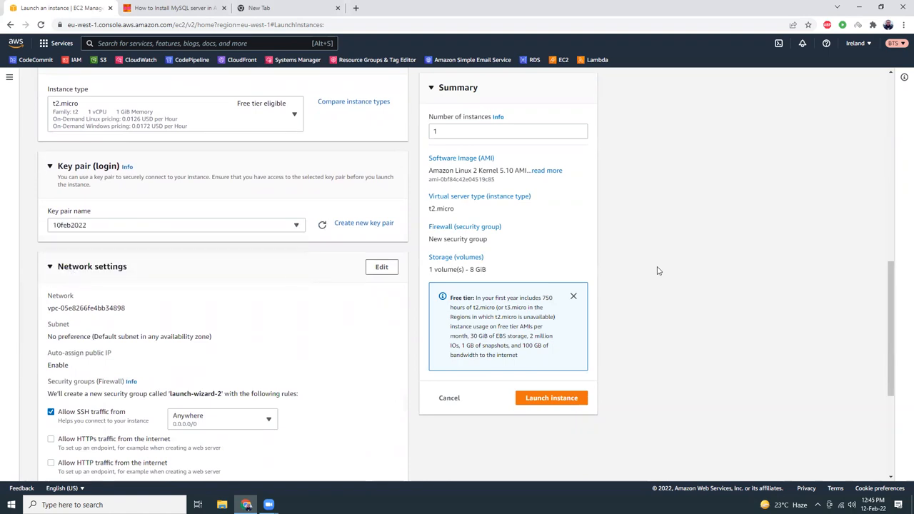
pyautogui.scroll(-3)
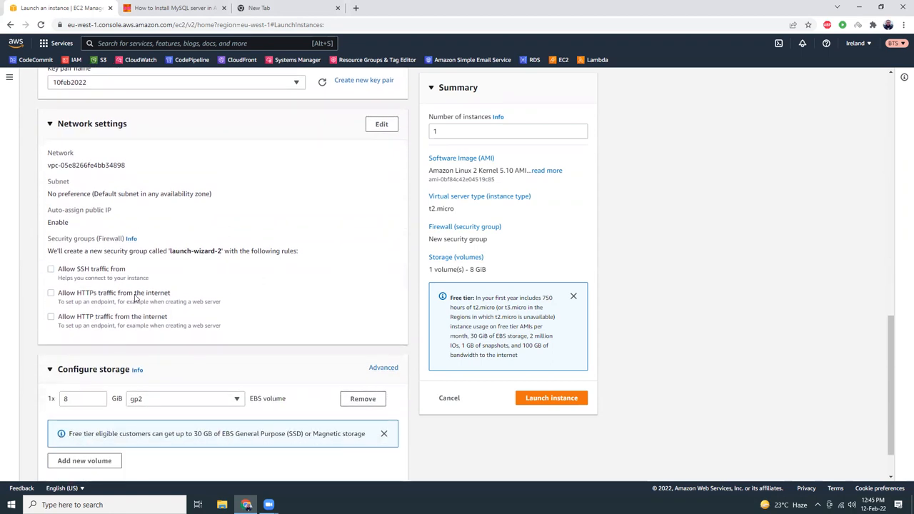
pyautogui.moveTo(235, 292)
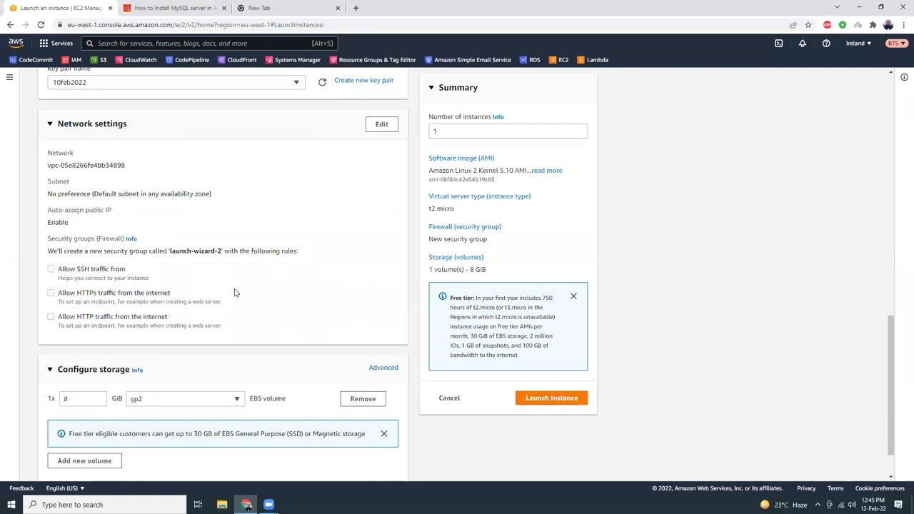
pyautogui.scroll(-3)
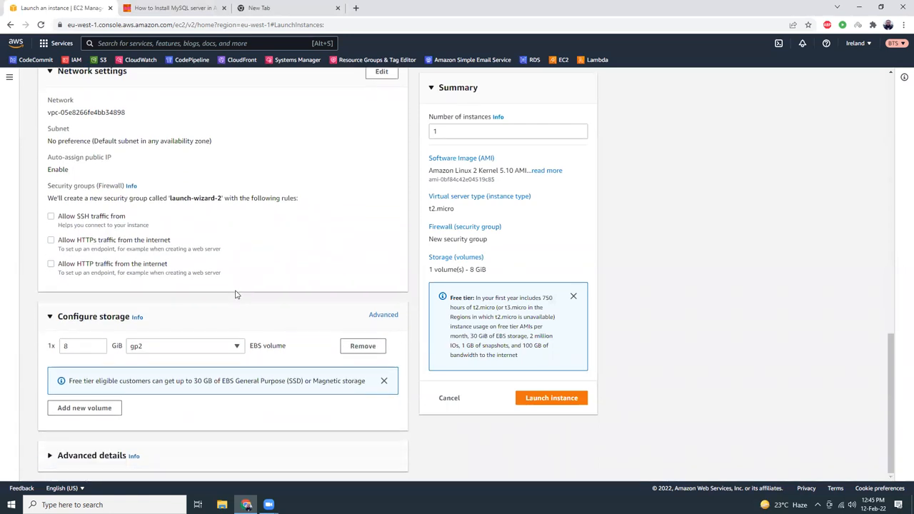
pyautogui.moveTo(100, 451)
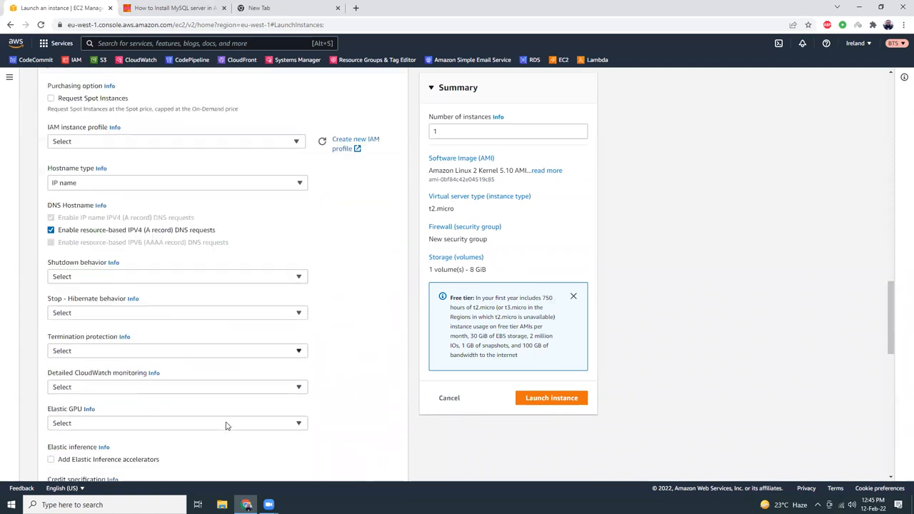
pyautogui.scroll(-3)
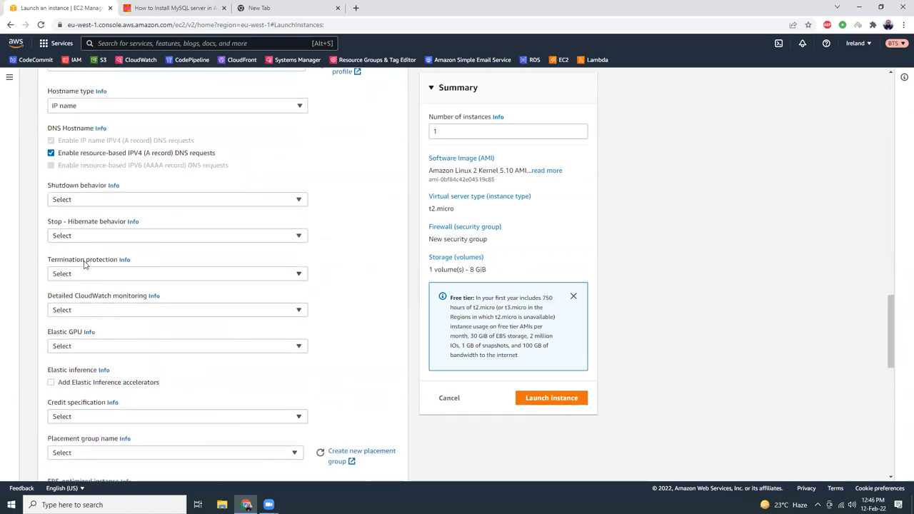
pyautogui.click(177, 274)
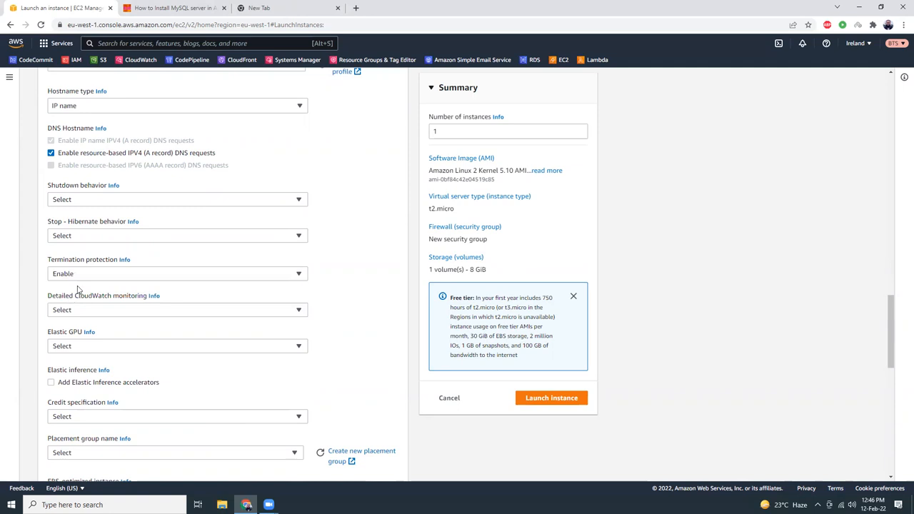
pyautogui.moveTo(359, 311)
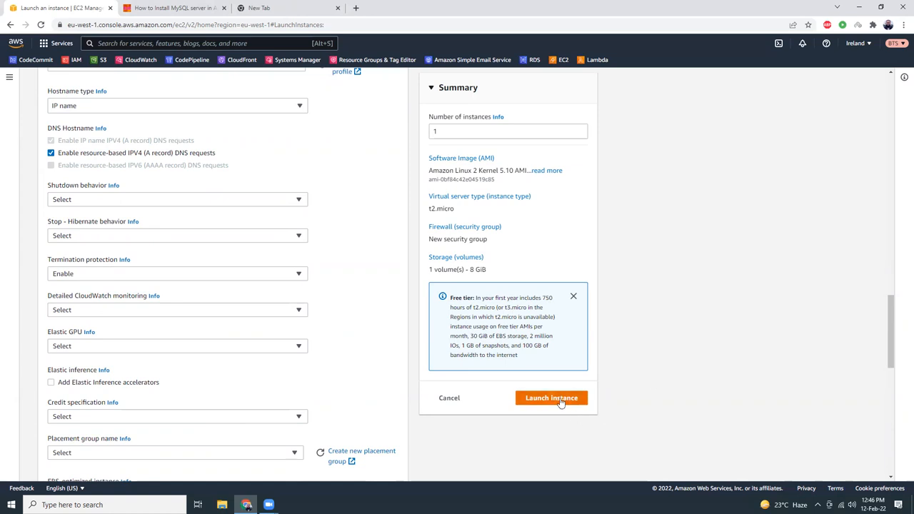
# Launch mysql-server, view all instances, refresh the list and show its Pending instance summary
pyautogui.click(551, 397)
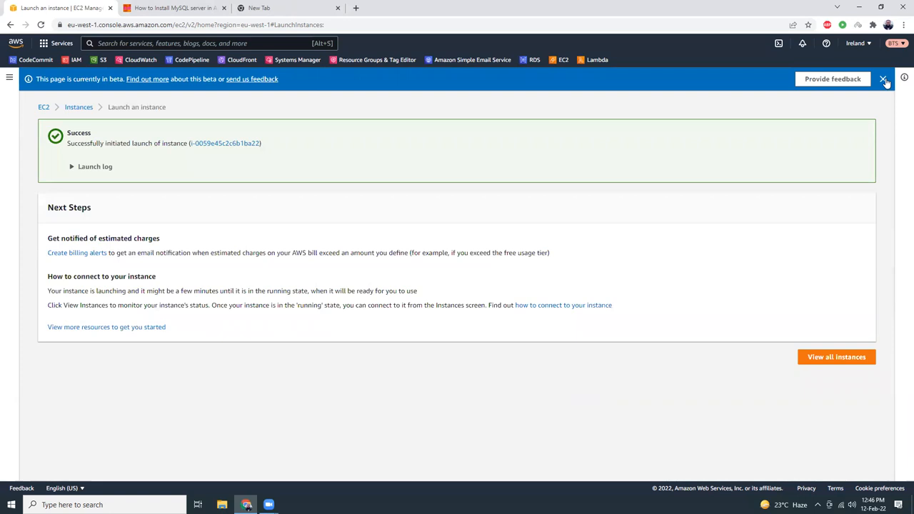
pyautogui.click(883, 79)
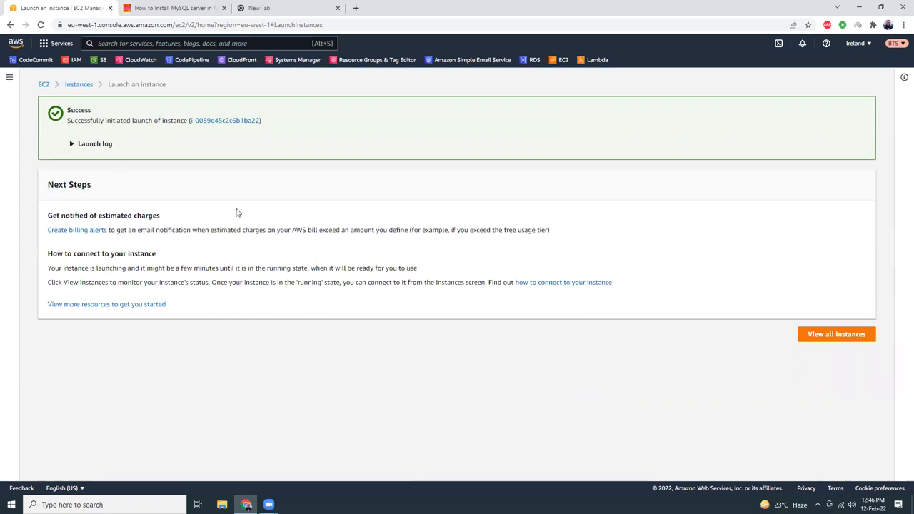
pyautogui.click(841, 334)
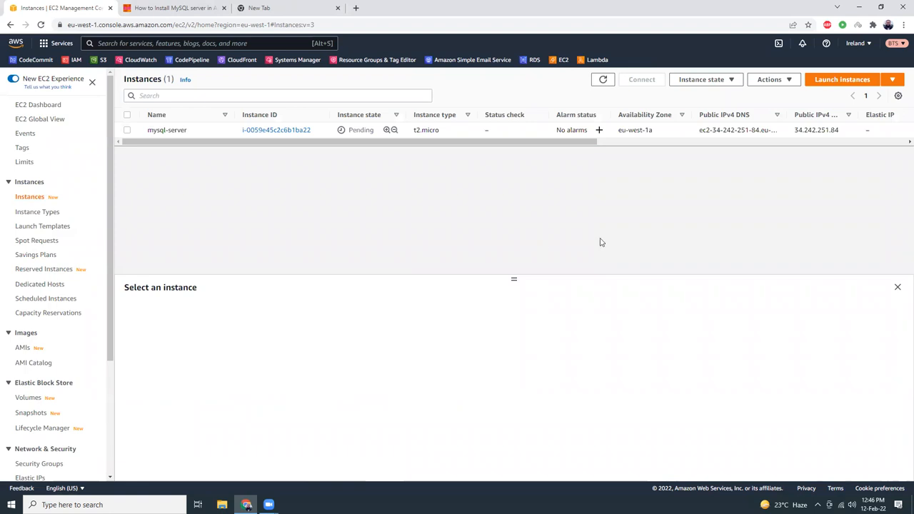
pyautogui.click(603, 80)
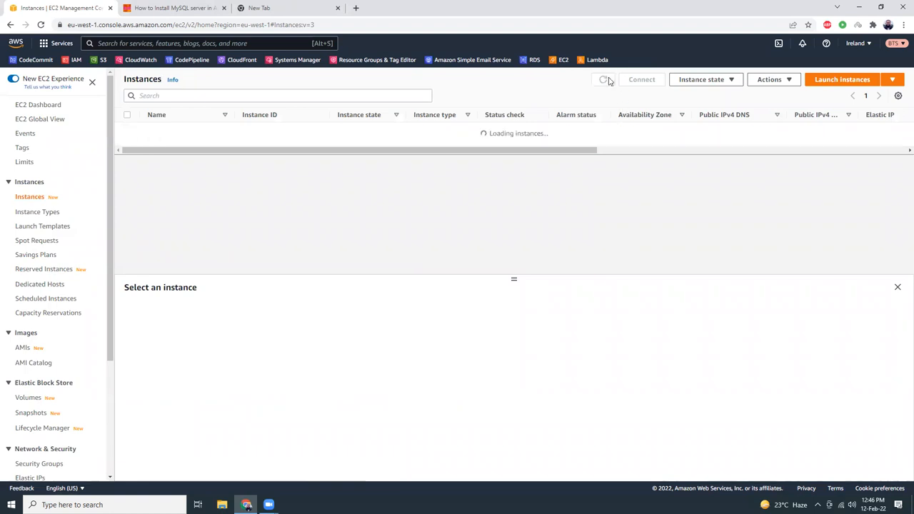
pyautogui.click(602, 80)
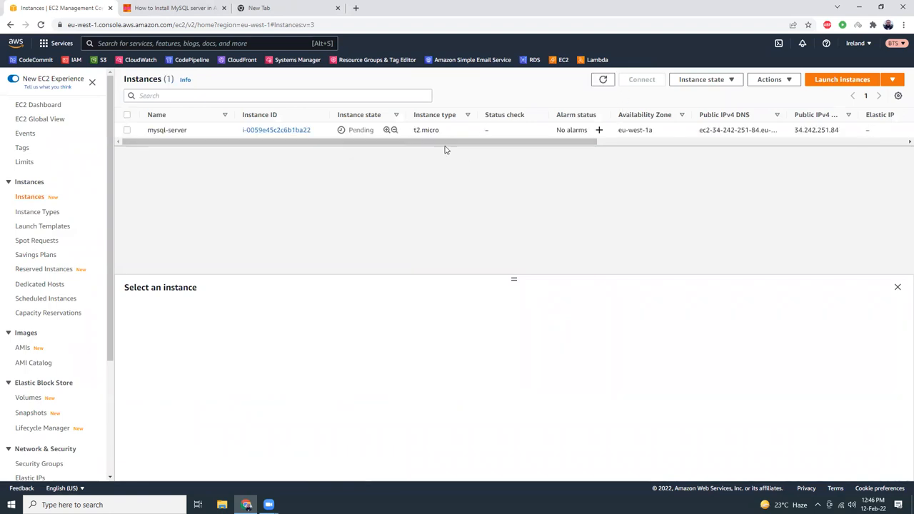
pyautogui.click(277, 130)
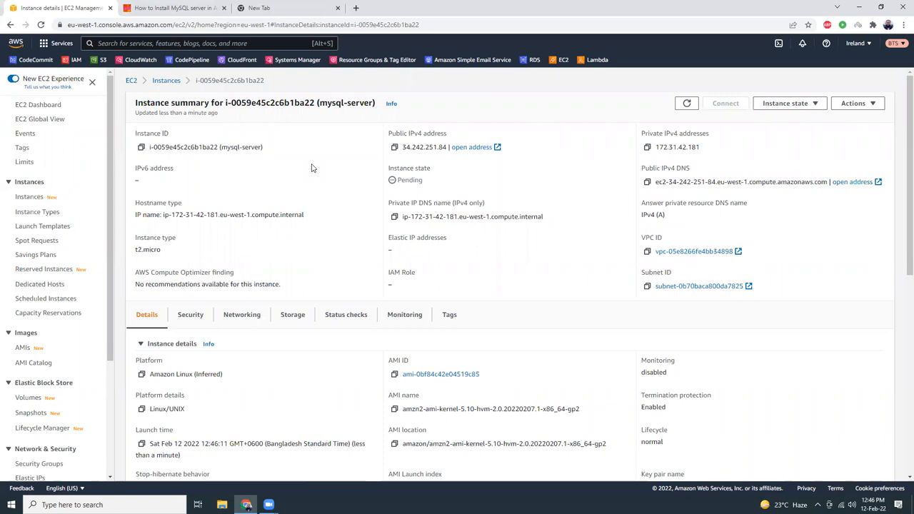
pyautogui.moveTo(339, 154)
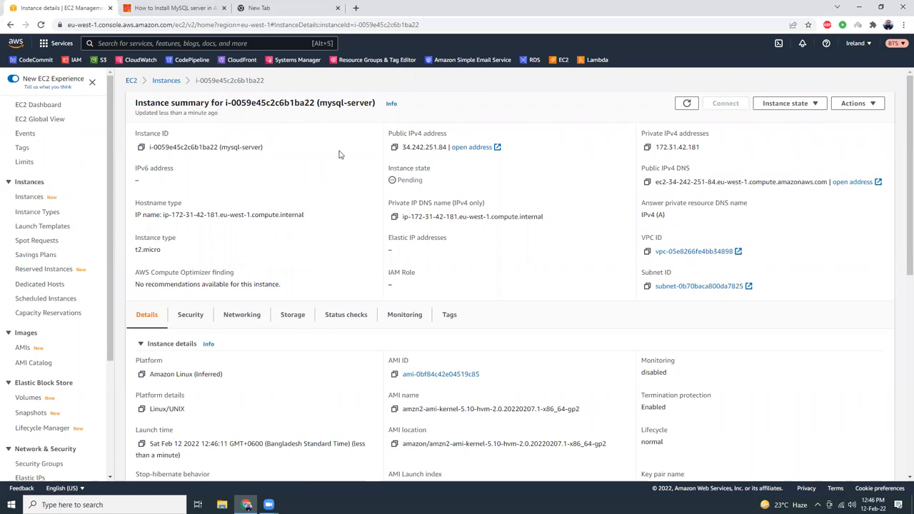
pyautogui.click(172, 9)
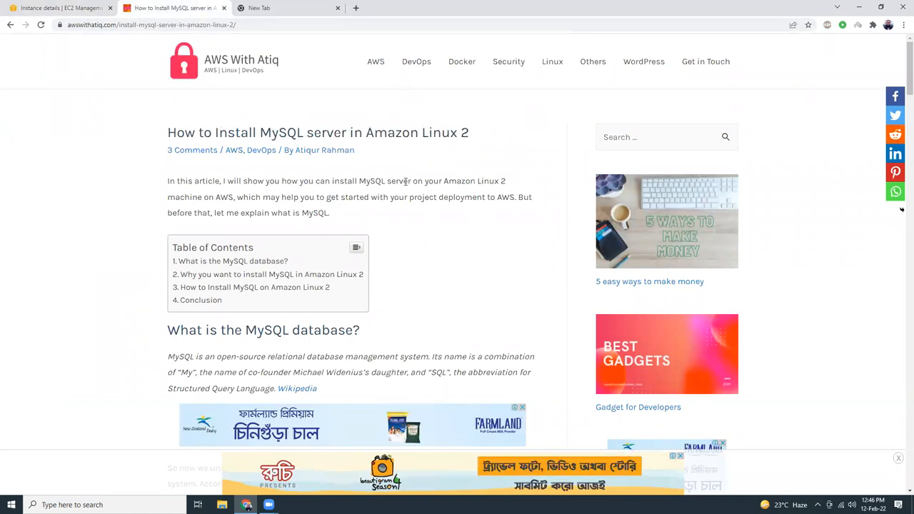
pyautogui.scroll(-3)
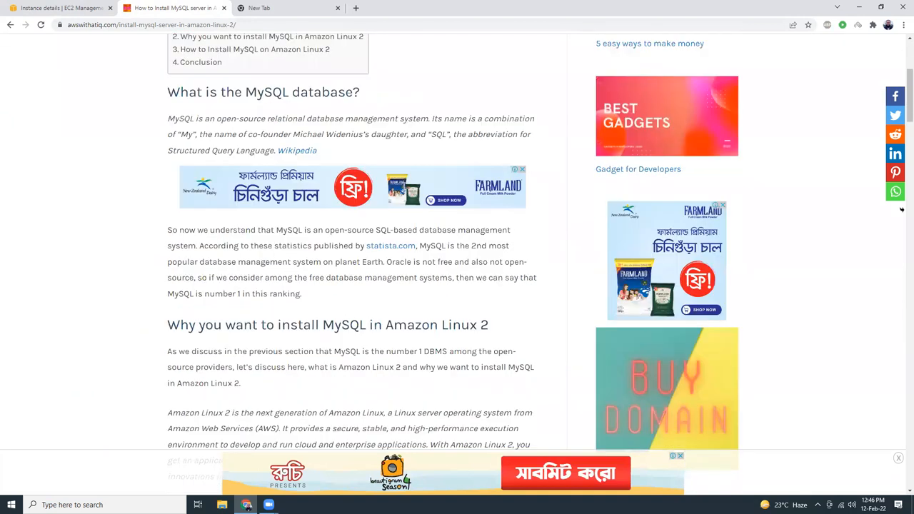
pyautogui.scroll(-3)
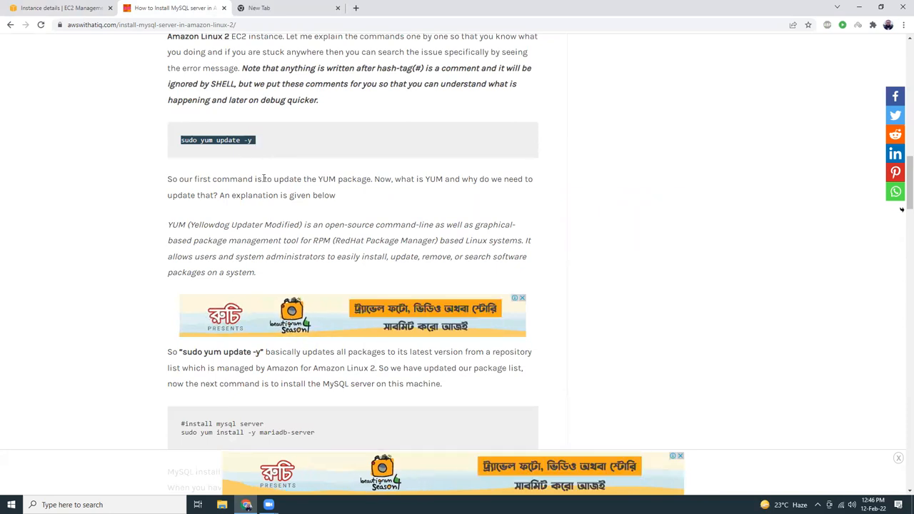
pyautogui.click(60, 10)
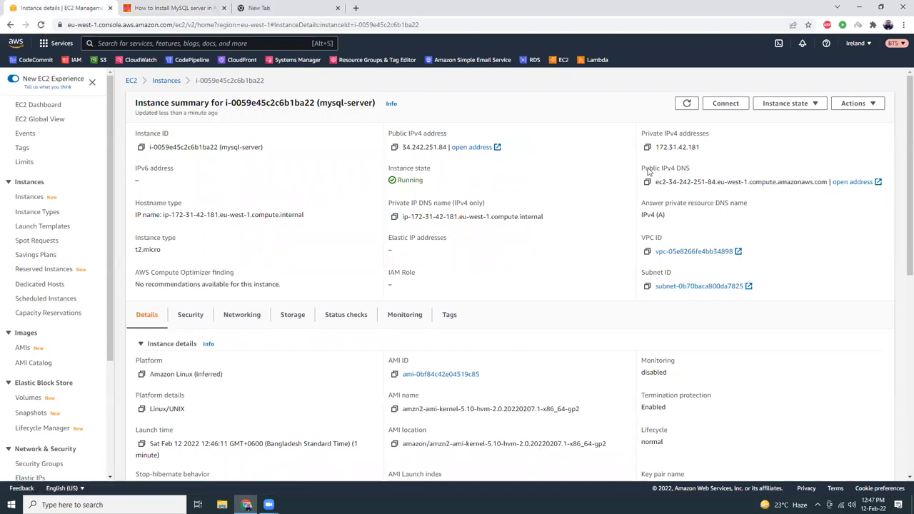
# Via Actions > Security > Modify IAM role, assign ec2Role to mysql-server and save
pyautogui.click(725, 103)
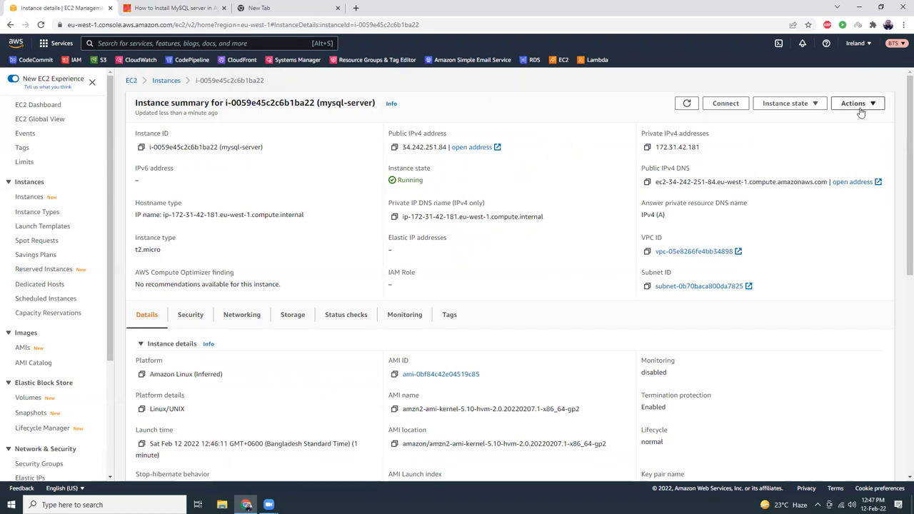
pyautogui.click(856, 103)
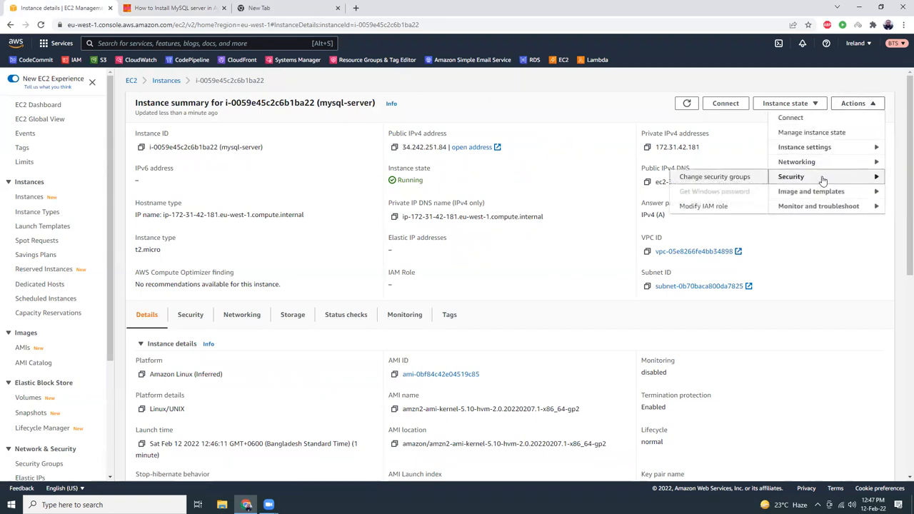
pyautogui.click(702, 206)
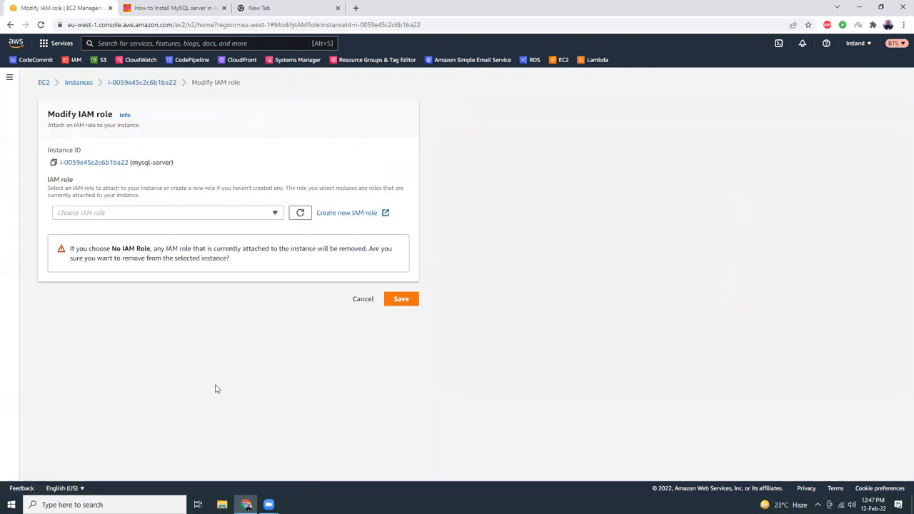
pyautogui.click(167, 212)
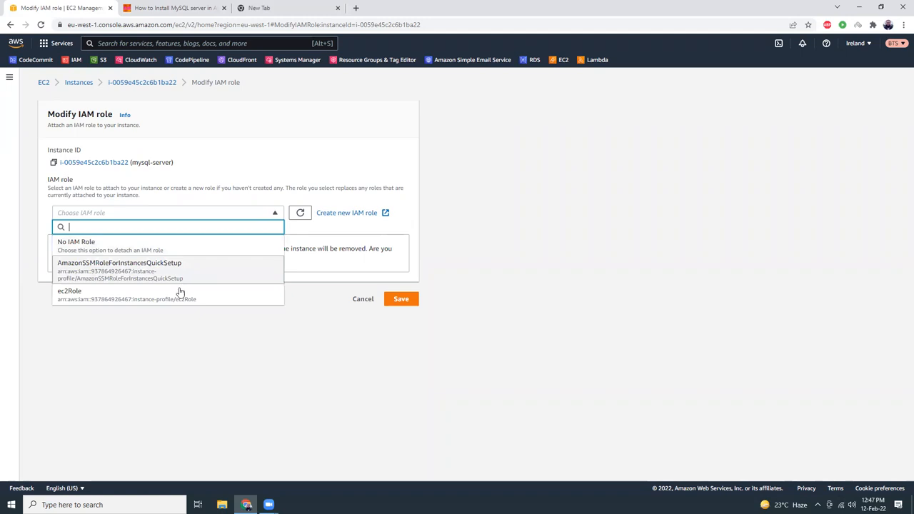
pyautogui.click(69, 292)
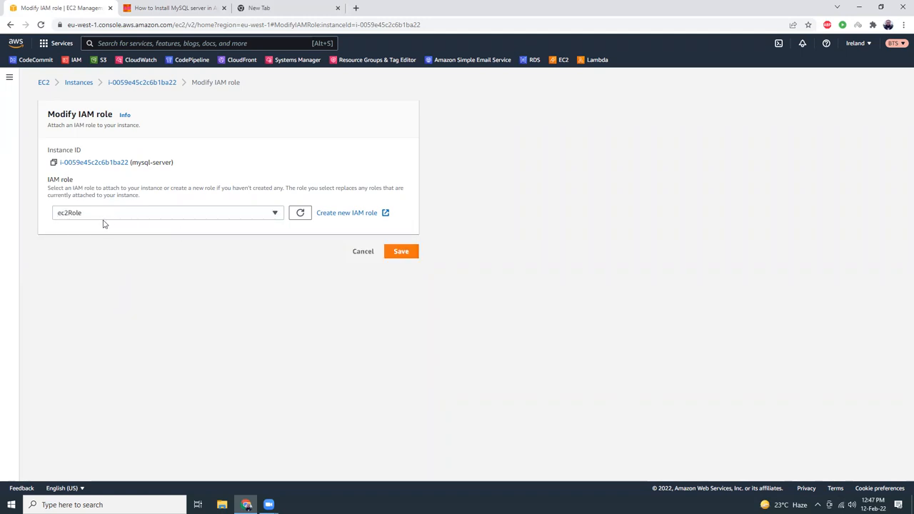
pyautogui.click(400, 251)
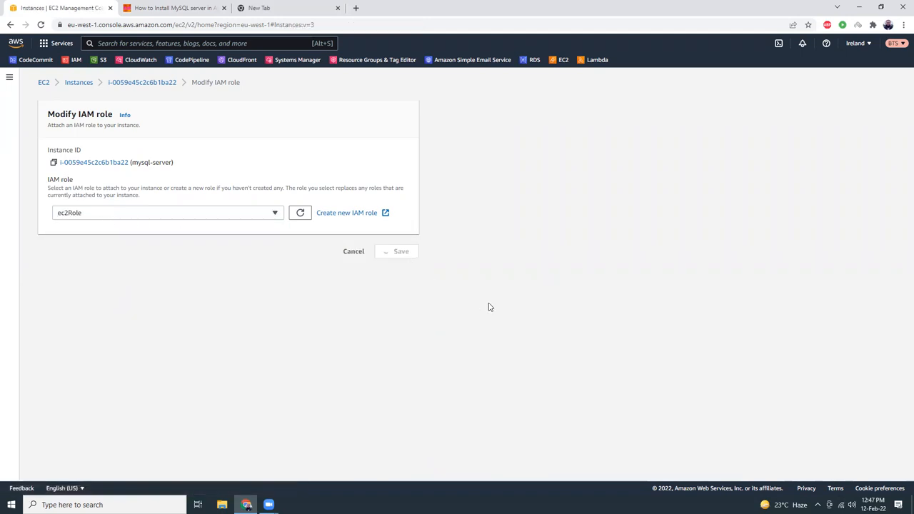
pyautogui.click(397, 252)
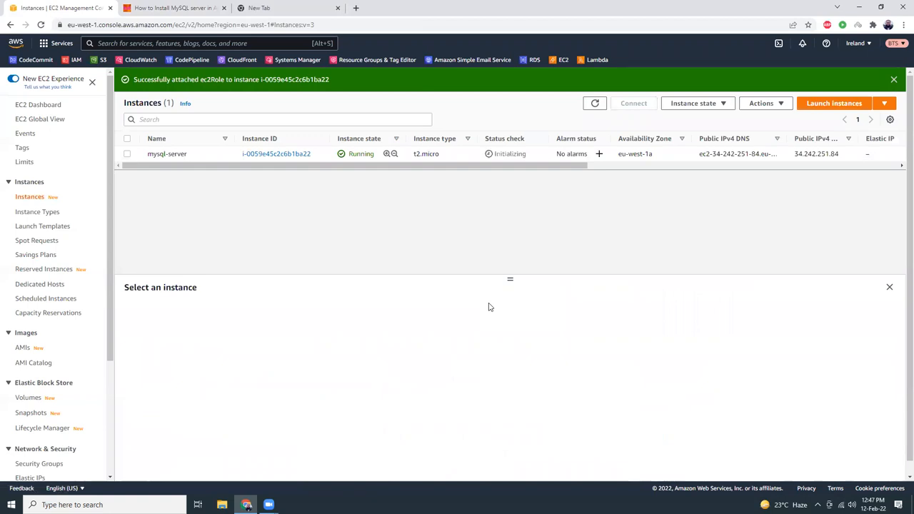
# From mysql-server's Security details, inspect ec2Role's policies showing AmazonSSMFullAccess, then refresh the instance
pyautogui.click(899, 78)
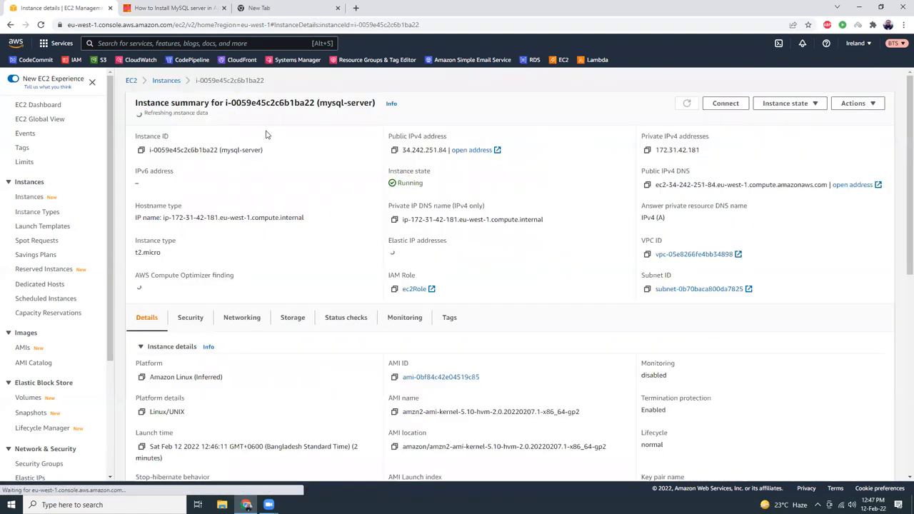
pyautogui.click(190, 316)
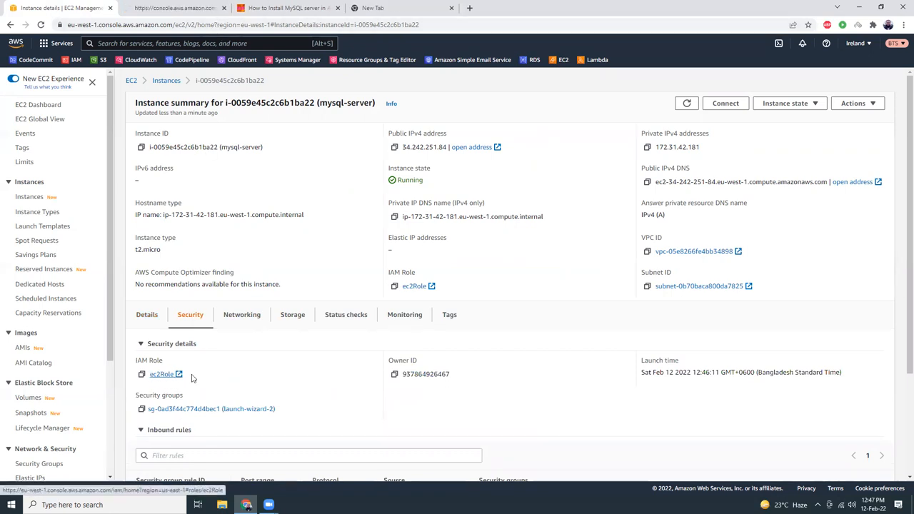
pyautogui.click(161, 374)
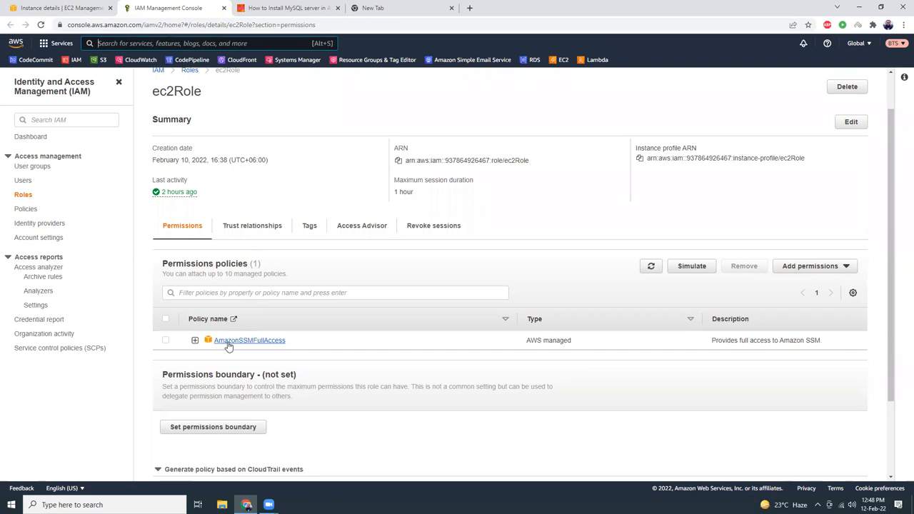
pyautogui.moveTo(289, 283)
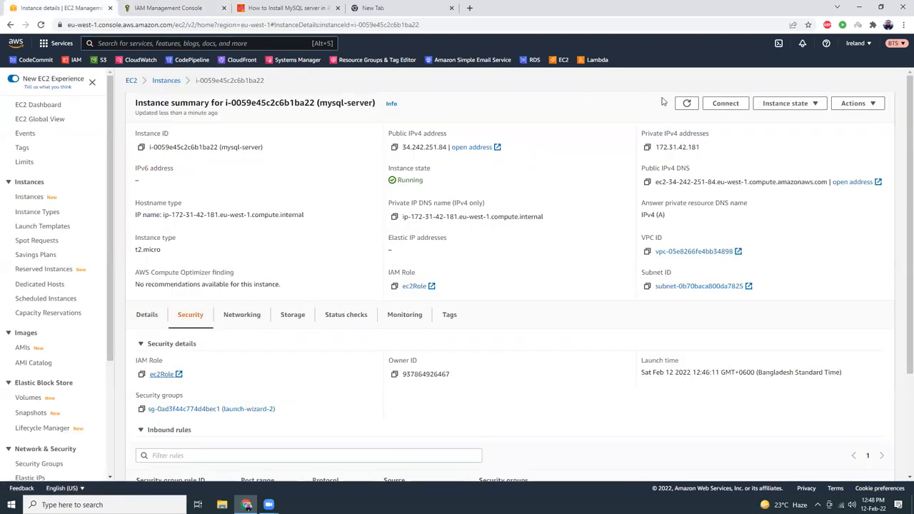
pyautogui.click(725, 102)
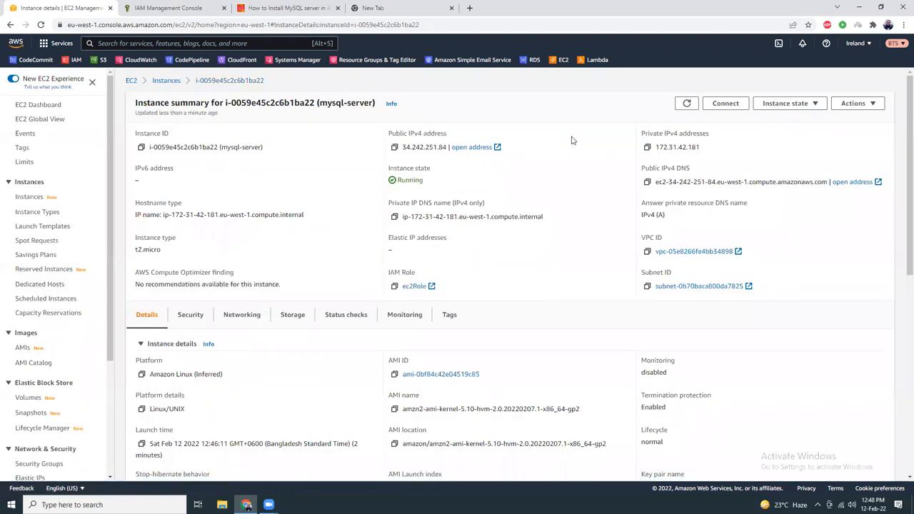
# Return to Instances, select mysql-server and bring up its Connect page on Session Manager
pyautogui.click(166, 80)
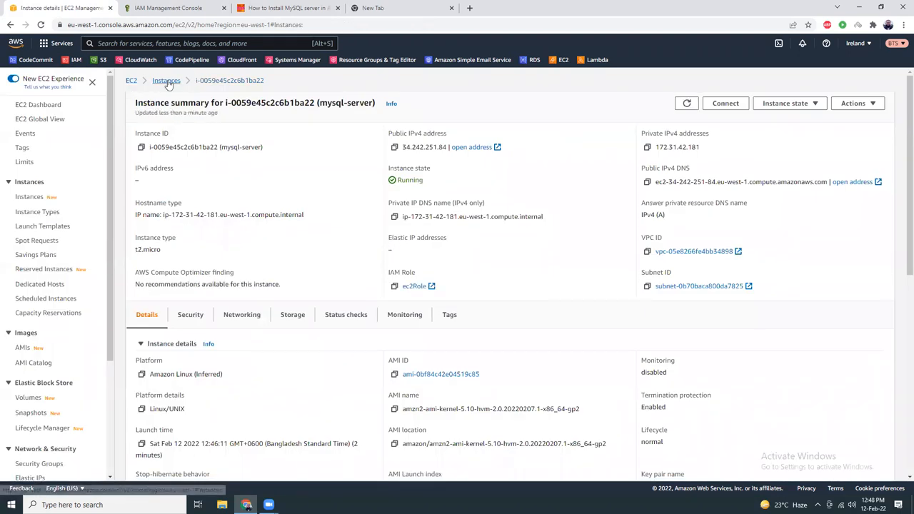
pyautogui.click(165, 80)
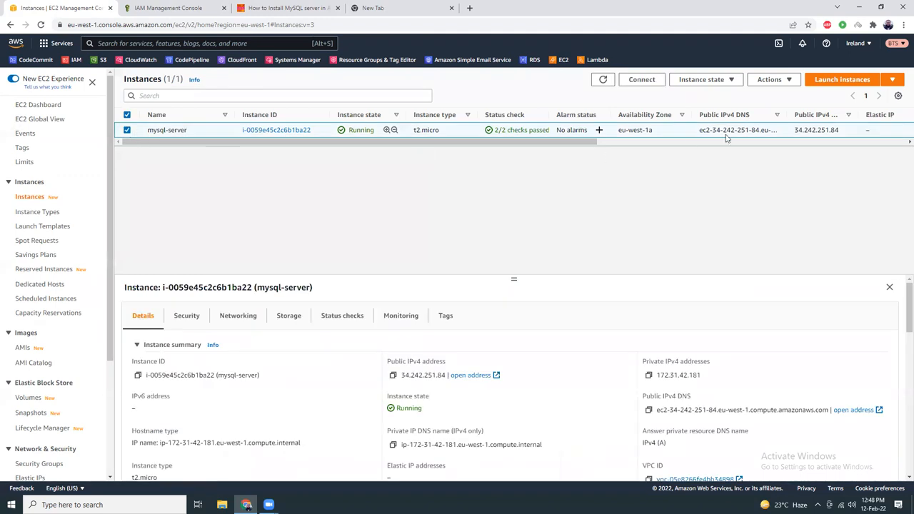
pyautogui.click(705, 80)
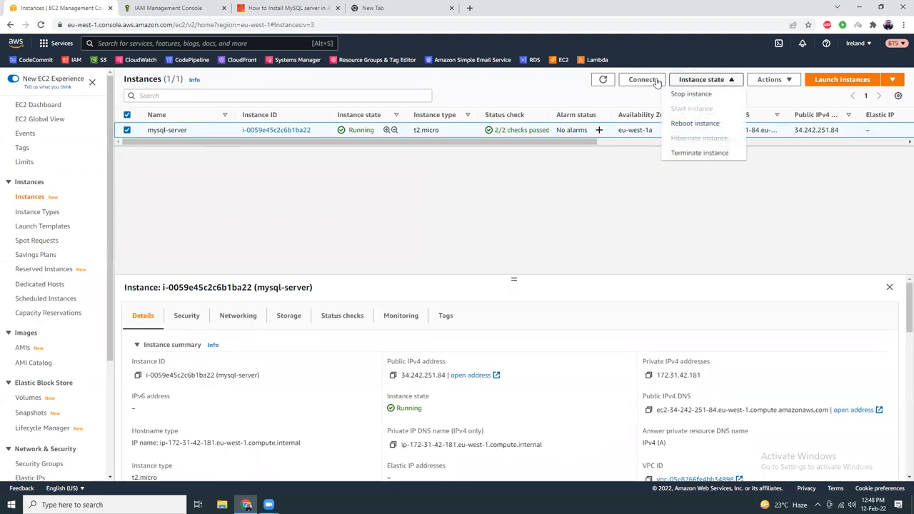
pyautogui.click(638, 80)
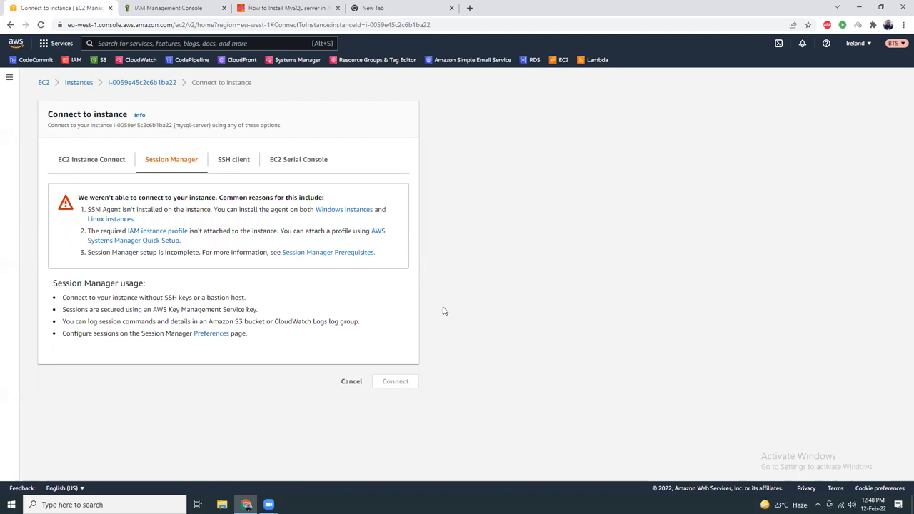
pyautogui.moveTo(155, 245)
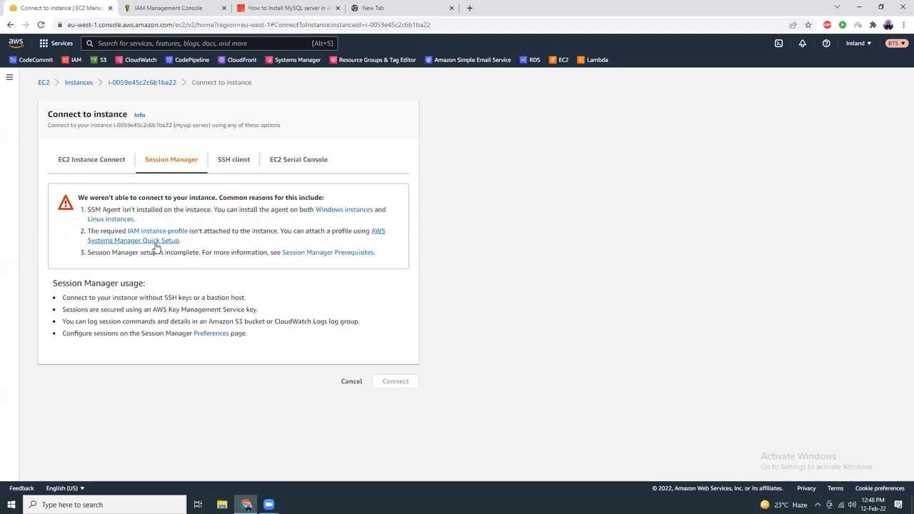
pyautogui.moveTo(157, 231)
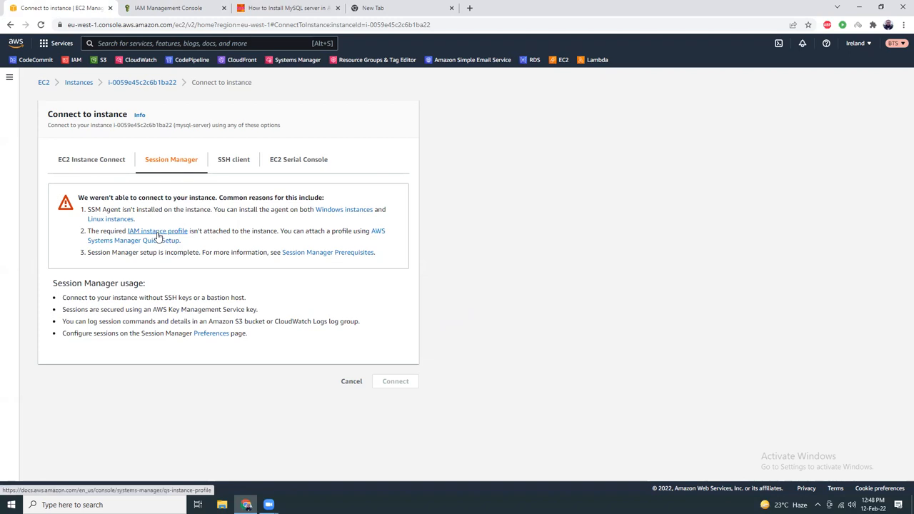
pyautogui.moveTo(158, 240)
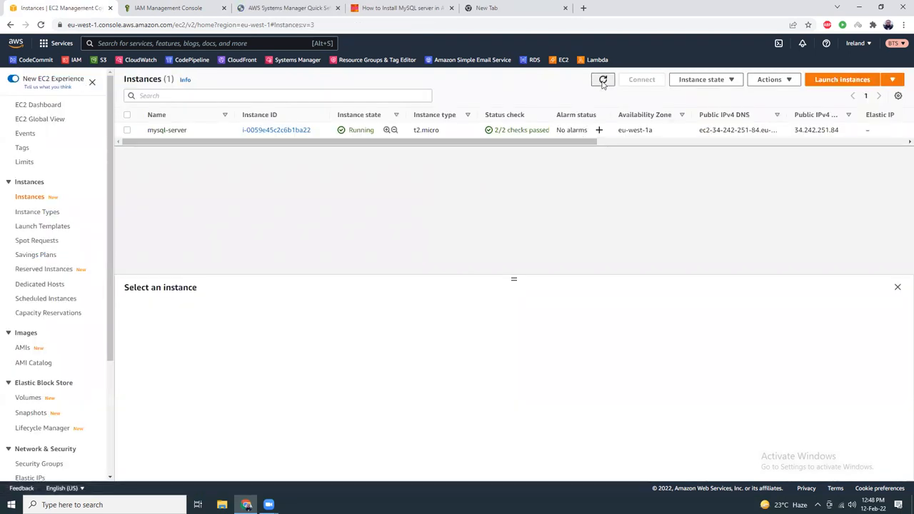
# View the Systems Manager Quick Setup docs tab, then switch back to the EC2 Instances tab
pyautogui.click(280, 8)
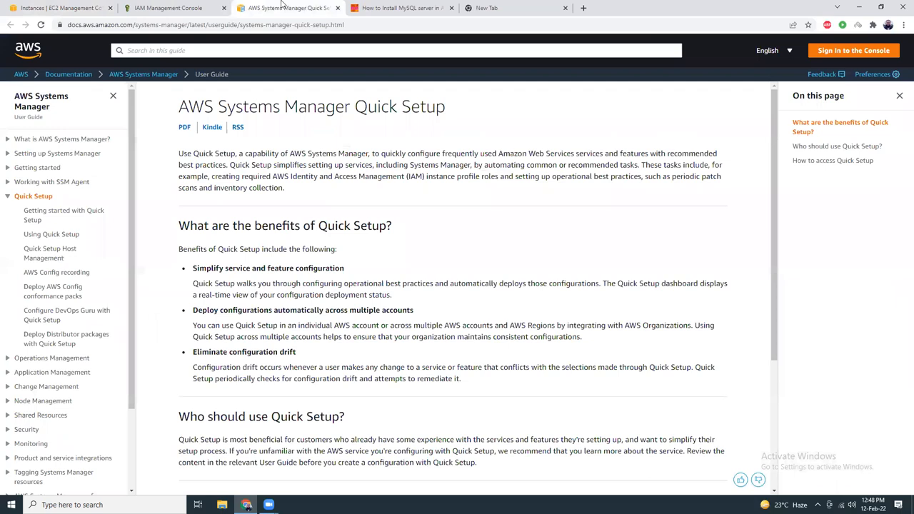
pyautogui.click(169, 9)
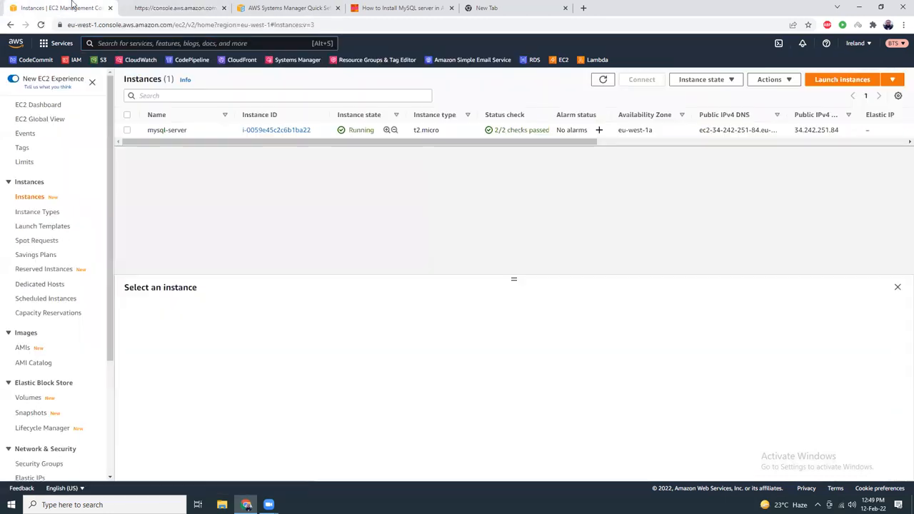
pyautogui.click(602, 80)
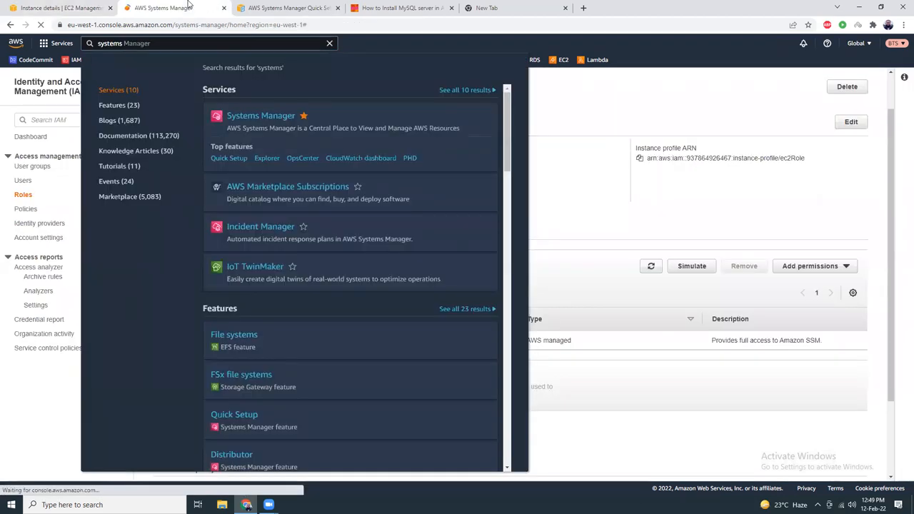
# From the console search results, enter Systems Manager and get started to reach Quick Setup
pyautogui.click(260, 114)
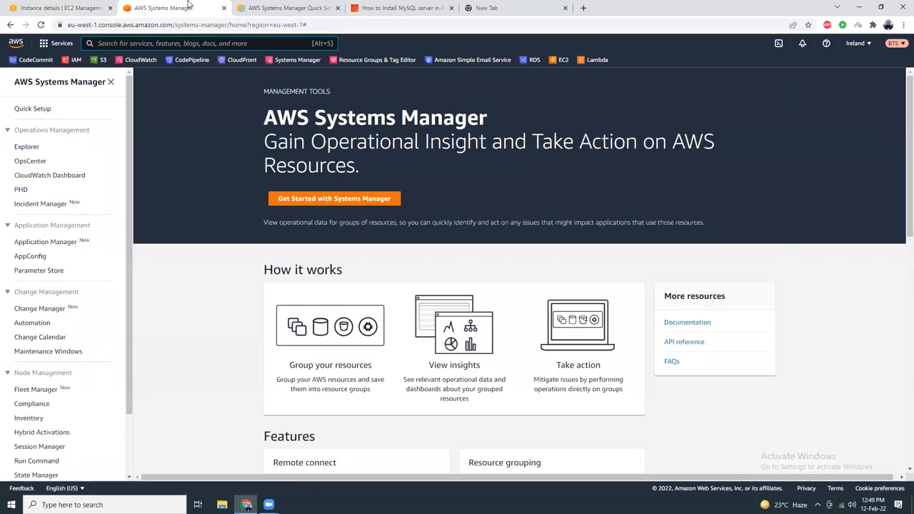
pyautogui.click(334, 199)
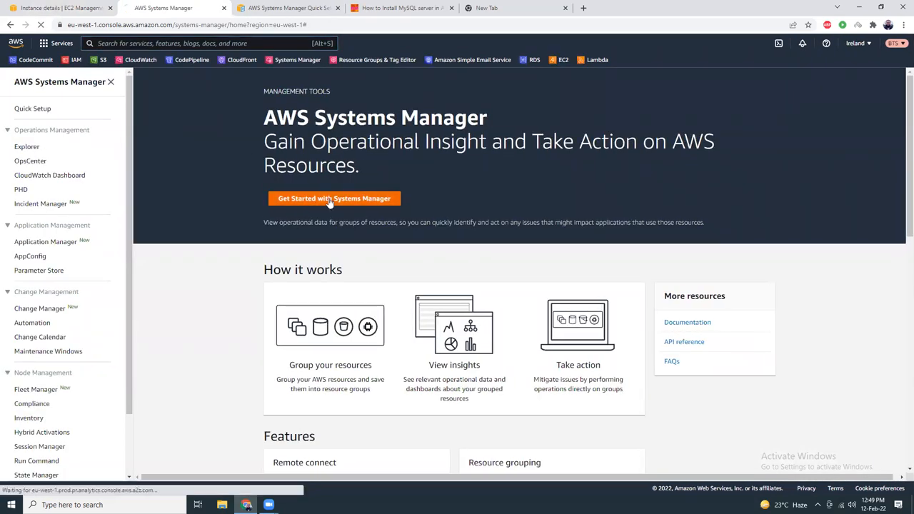
pyautogui.click(334, 197)
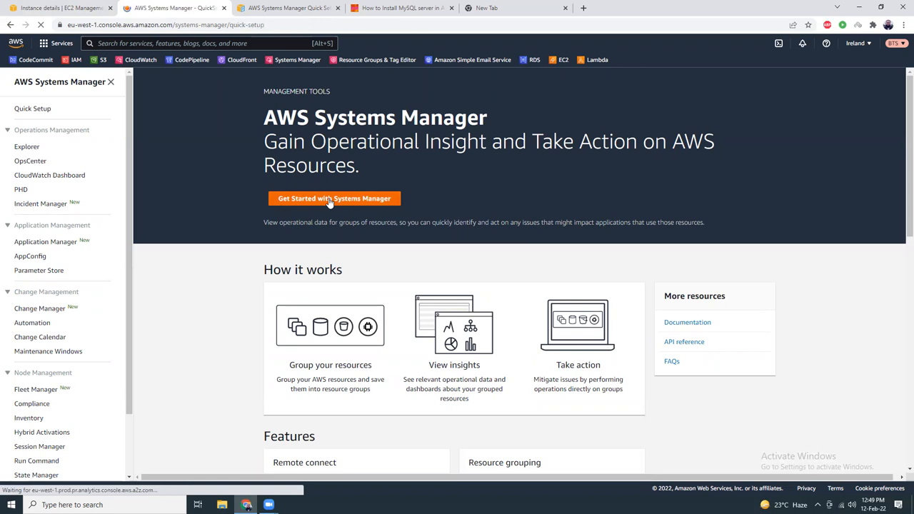
pyautogui.click(334, 198)
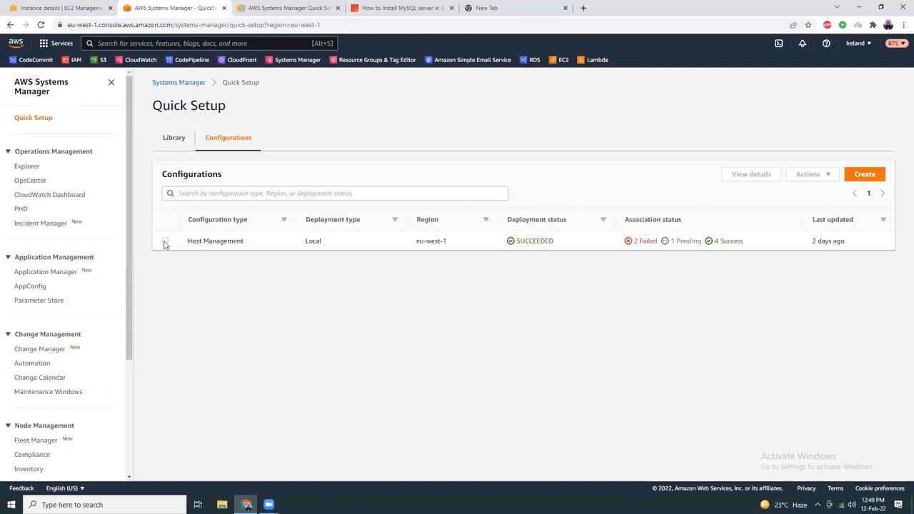
# From the Quick Setup Library, begin creating a new Host Management configuration, which warns of conflicting targets
pyautogui.click(164, 239)
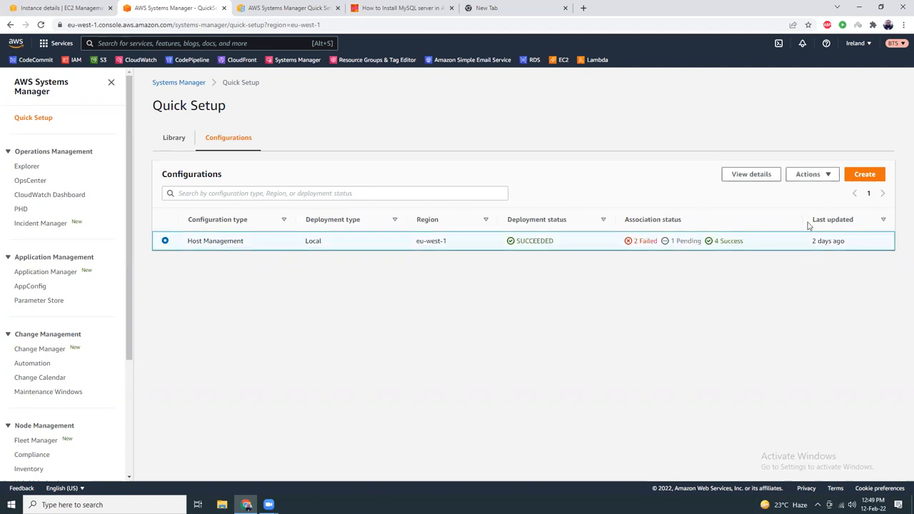
pyautogui.click(174, 137)
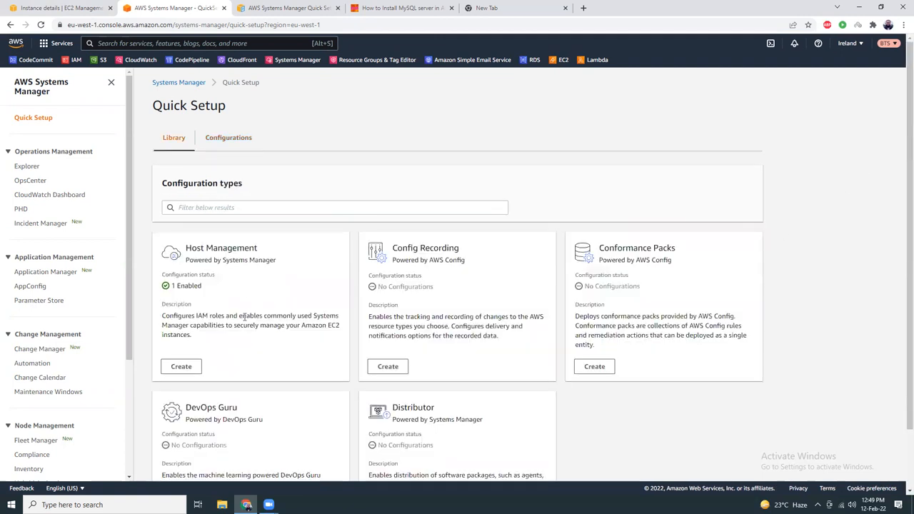
pyautogui.click(180, 366)
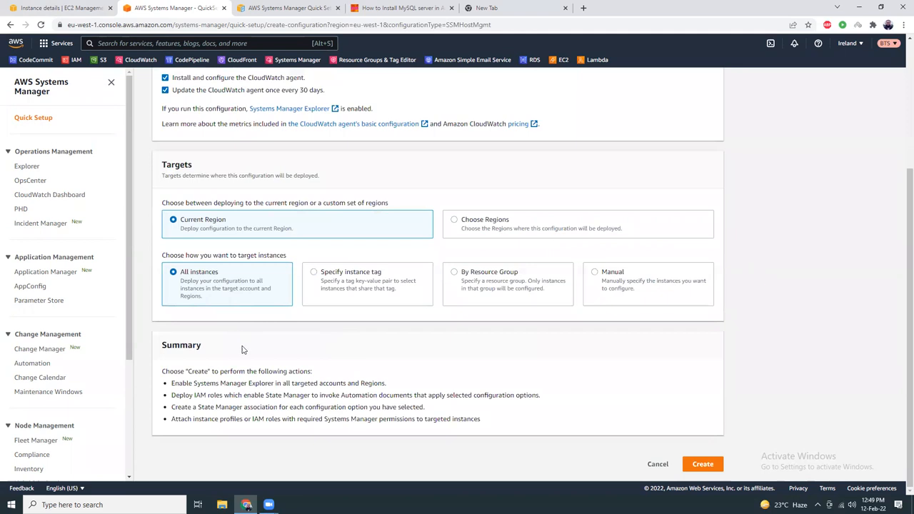
pyautogui.click(702, 462)
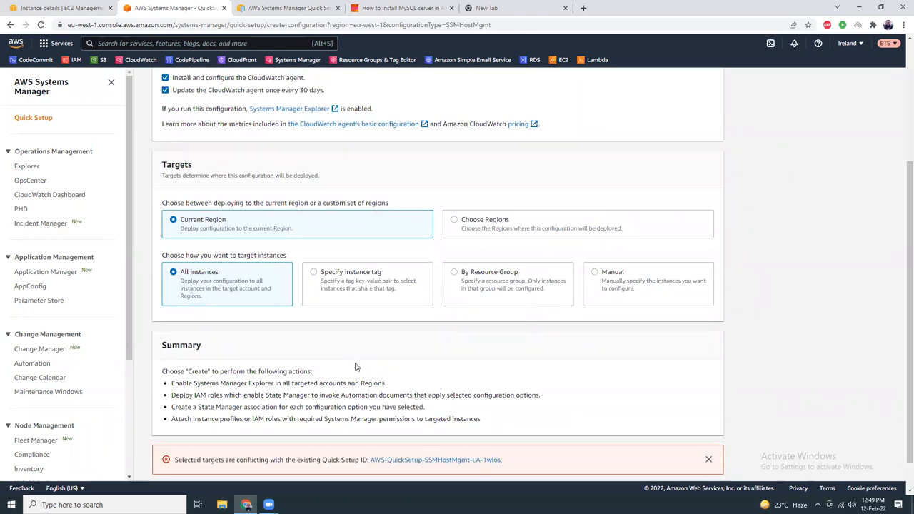
pyautogui.scroll(-3)
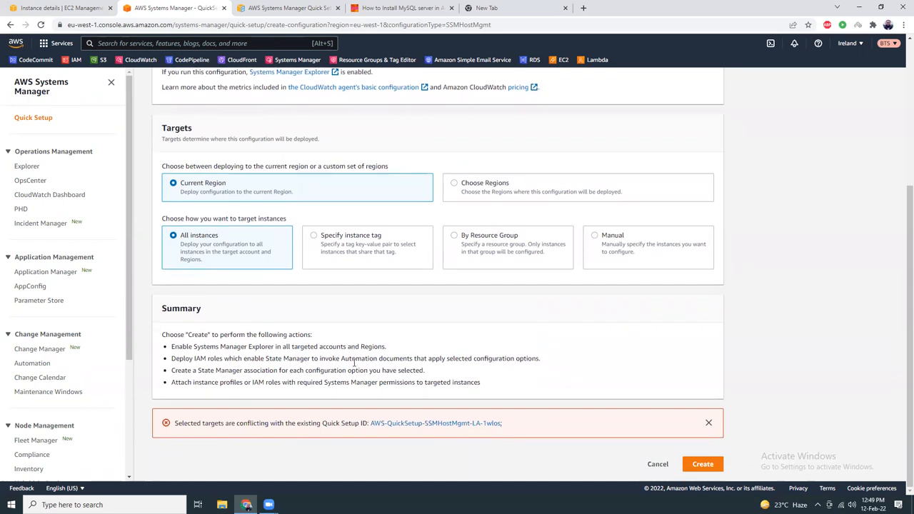
pyautogui.moveTo(277, 423)
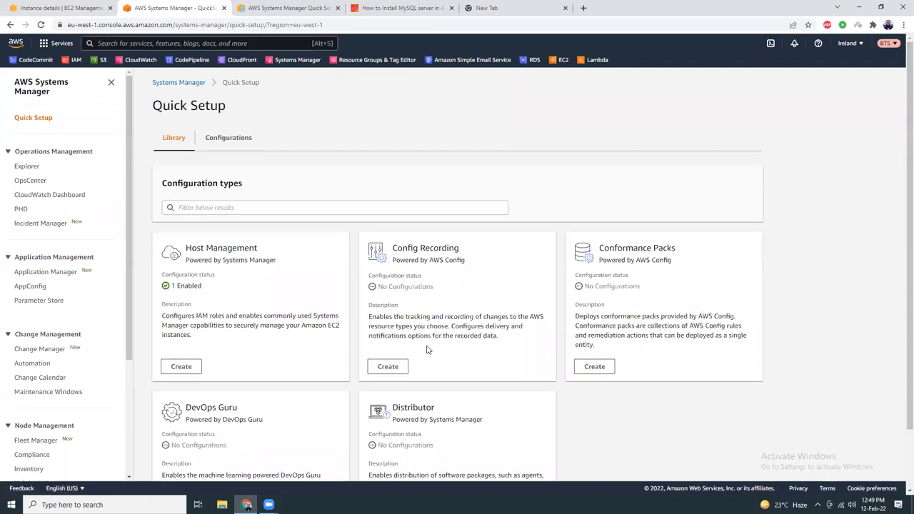
pyautogui.moveTo(25, 166)
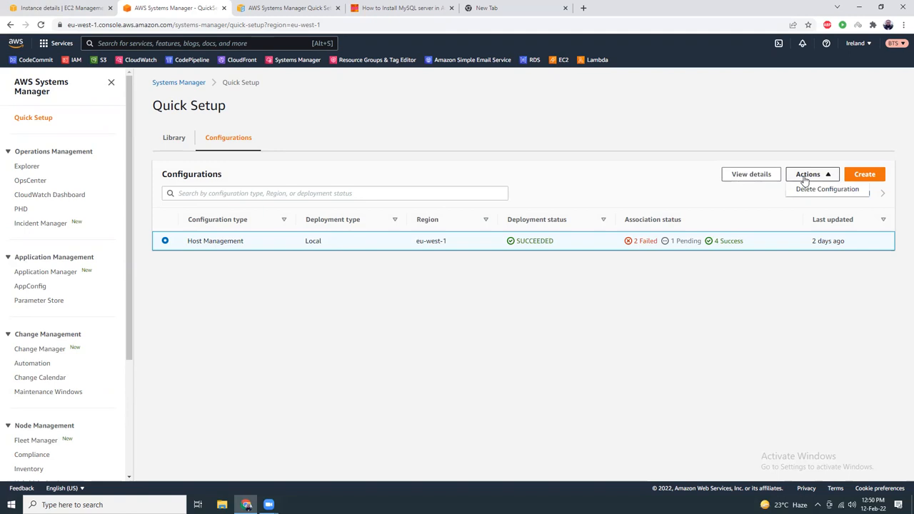
# Delete the existing Host Management configuration, removing all OUs and Regions, and return to Quick Setup configurations
pyautogui.click(828, 188)
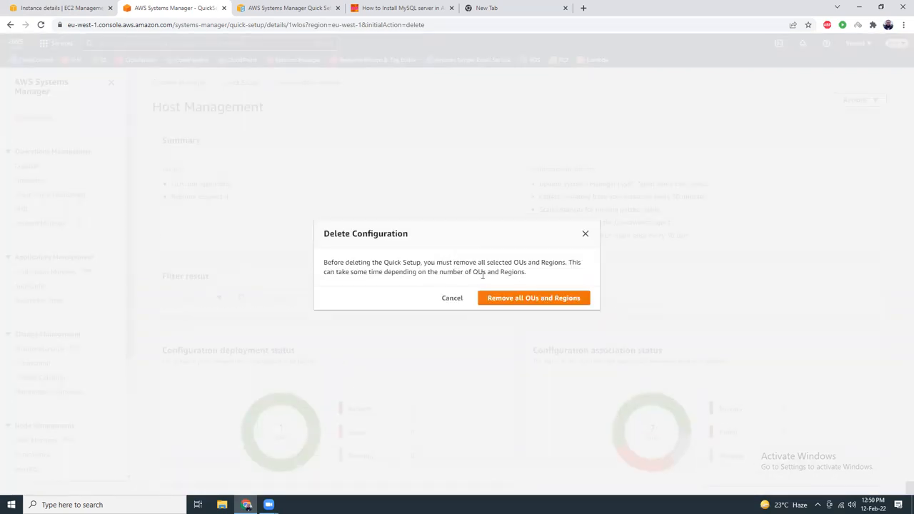
pyautogui.click(534, 298)
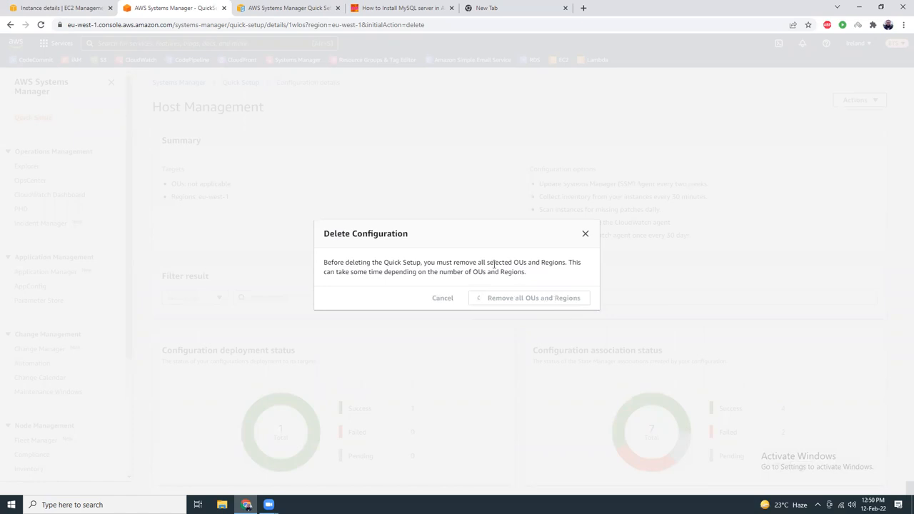
pyautogui.click(528, 298)
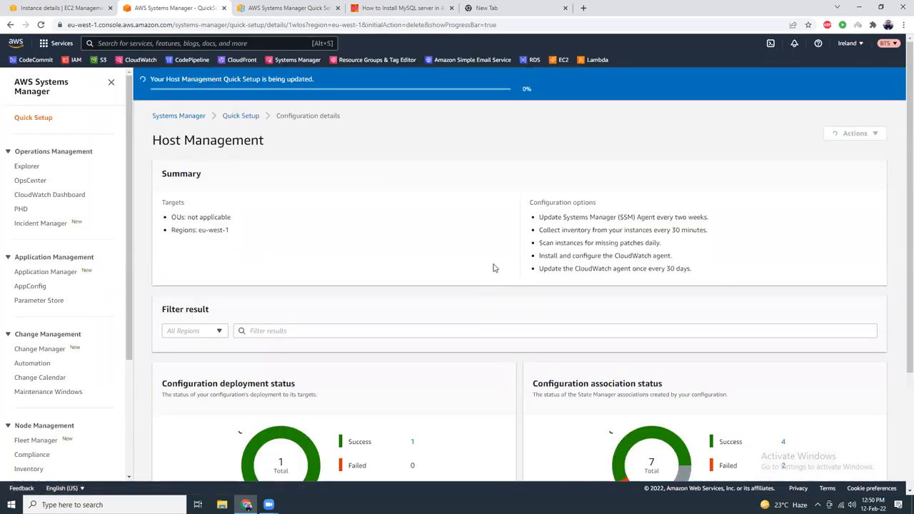
pyautogui.scroll(-3)
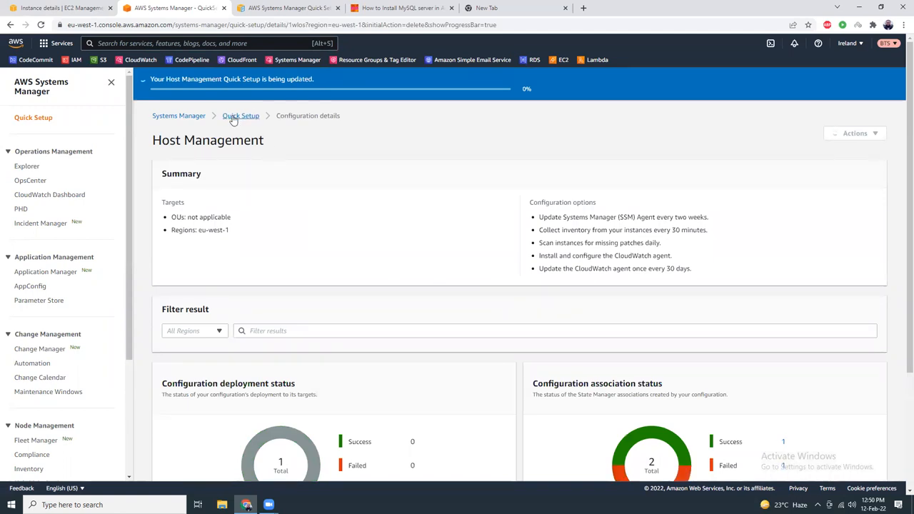
pyautogui.click(240, 115)
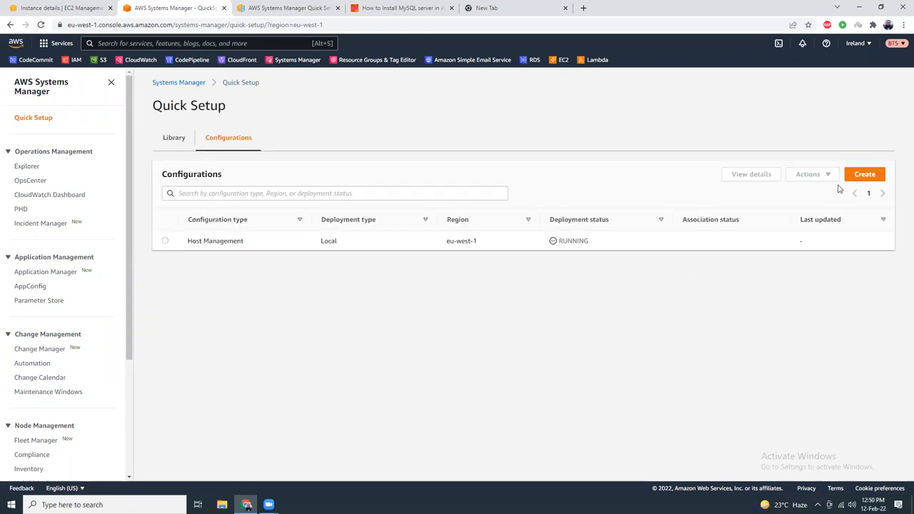
# Create a Host Management Quick Setup targeting mysql-server manually; it is rejected as conflicting with the existing setup
pyautogui.click(174, 137)
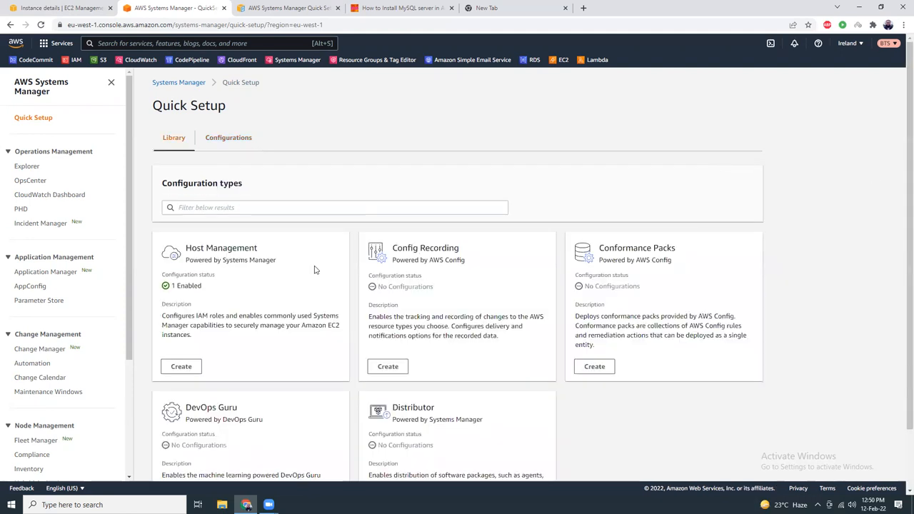
pyautogui.click(180, 366)
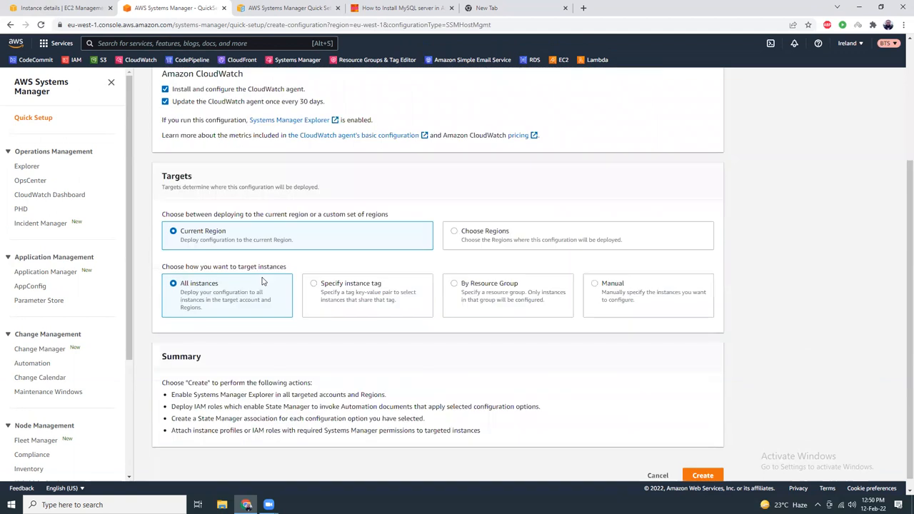
pyautogui.scroll(-3)
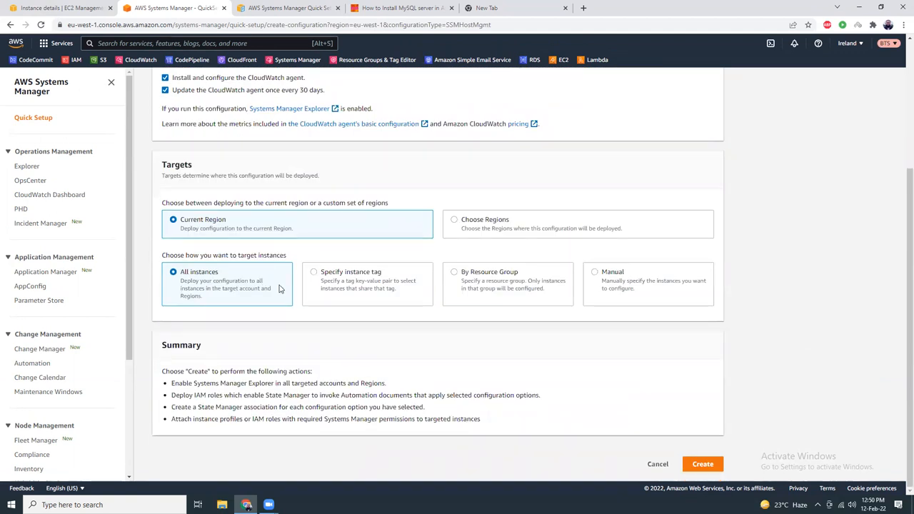
pyautogui.moveTo(704, 464)
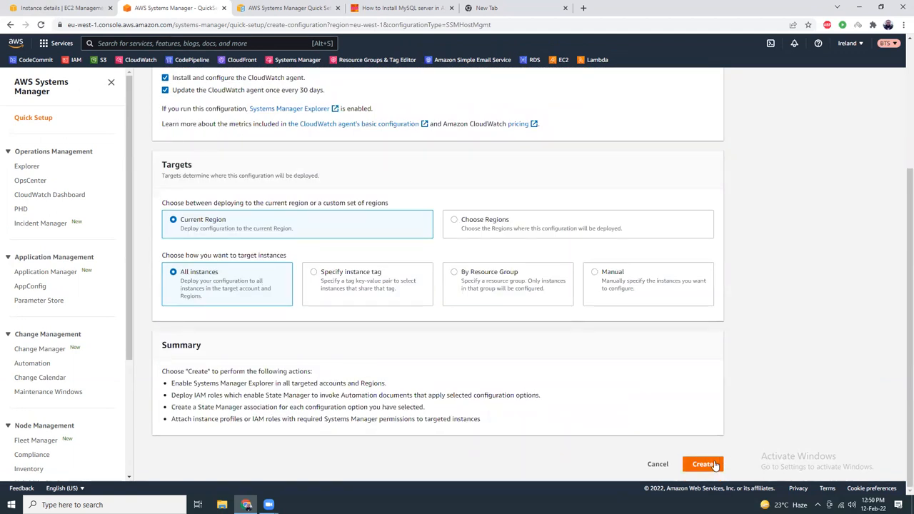
pyautogui.click(593, 271)
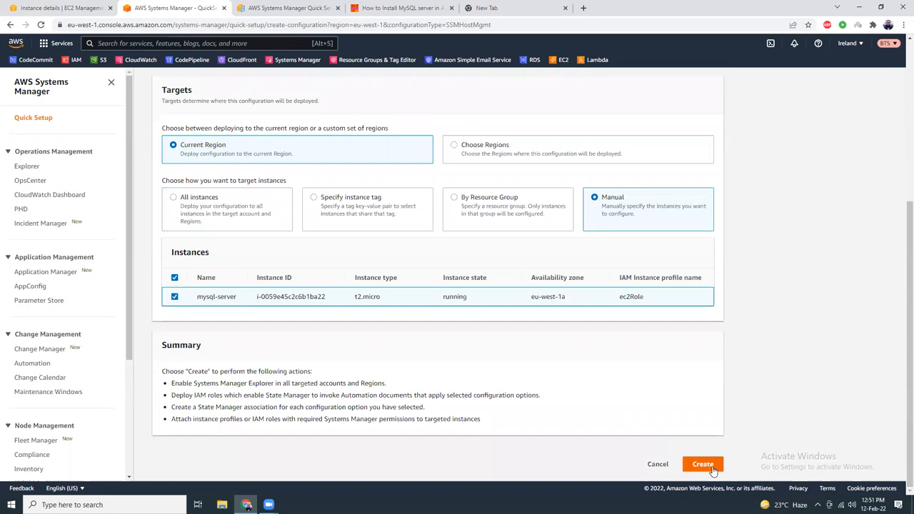
pyautogui.click(702, 463)
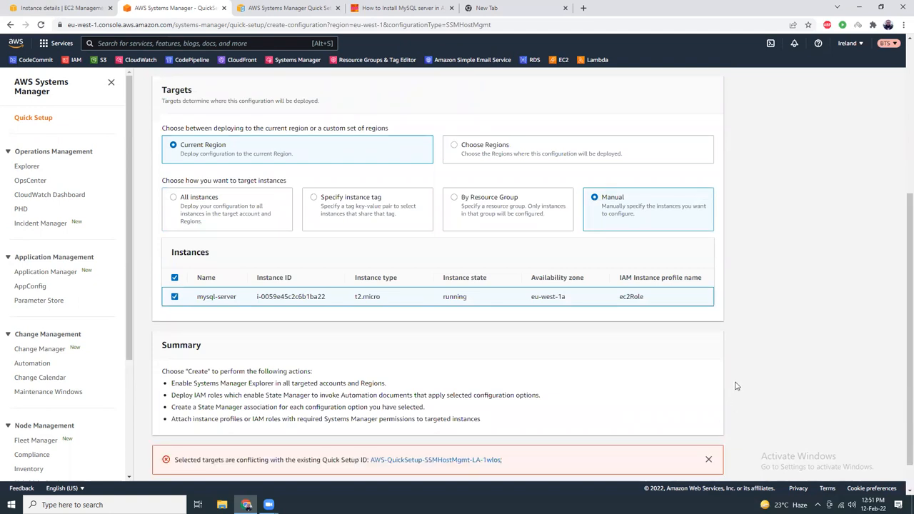
pyautogui.scroll(-3)
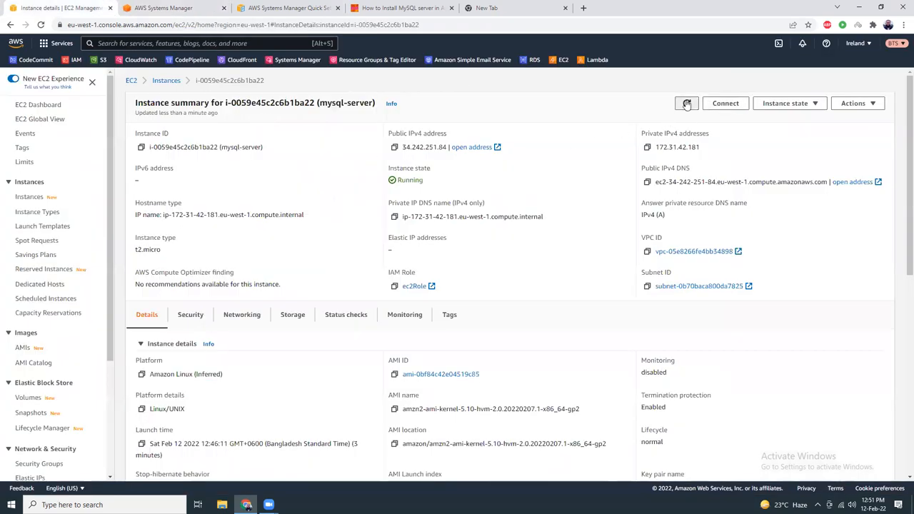
# Attempt a Session Manager connection to mysql-server, then consult the Session Manager prerequisites guide after it fails
pyautogui.click(725, 103)
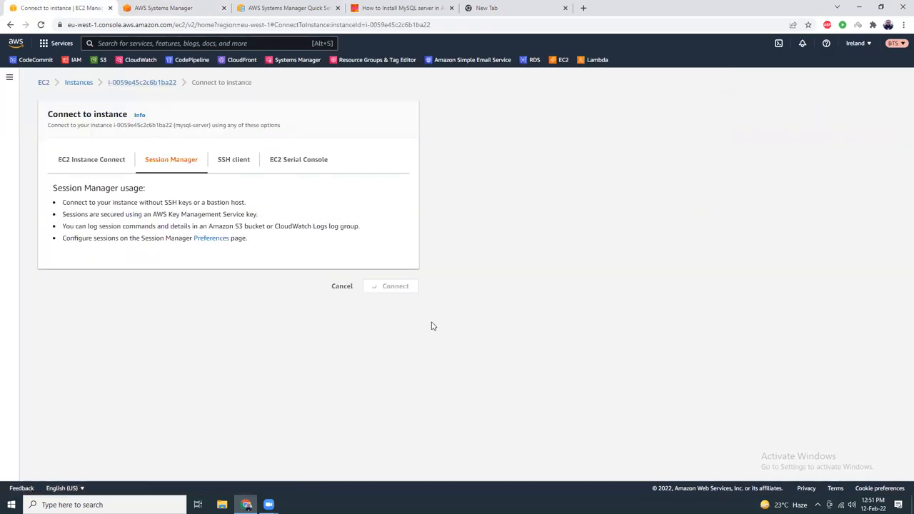
pyautogui.click(393, 285)
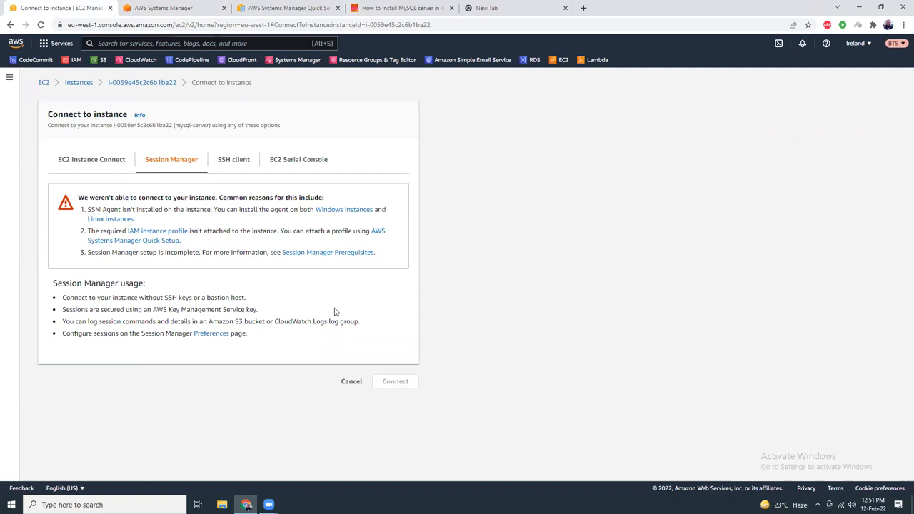
pyautogui.moveTo(191, 259)
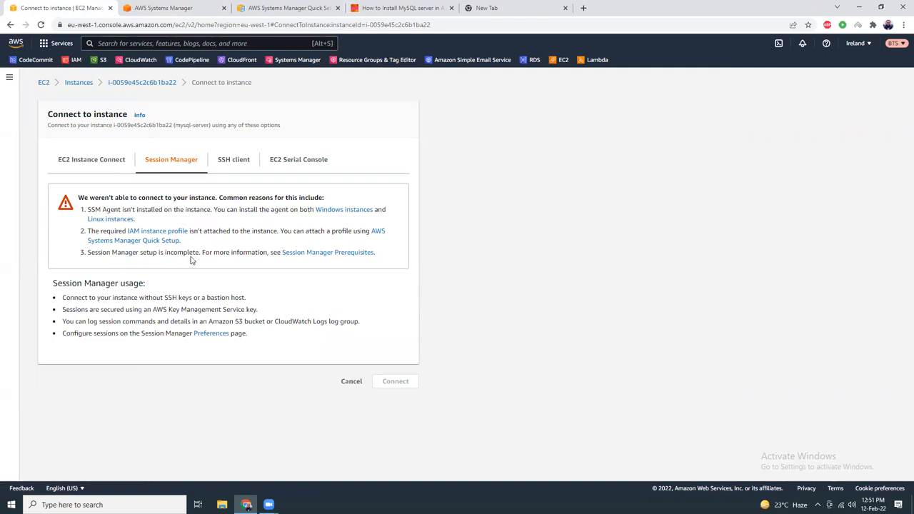
pyautogui.click(327, 251)
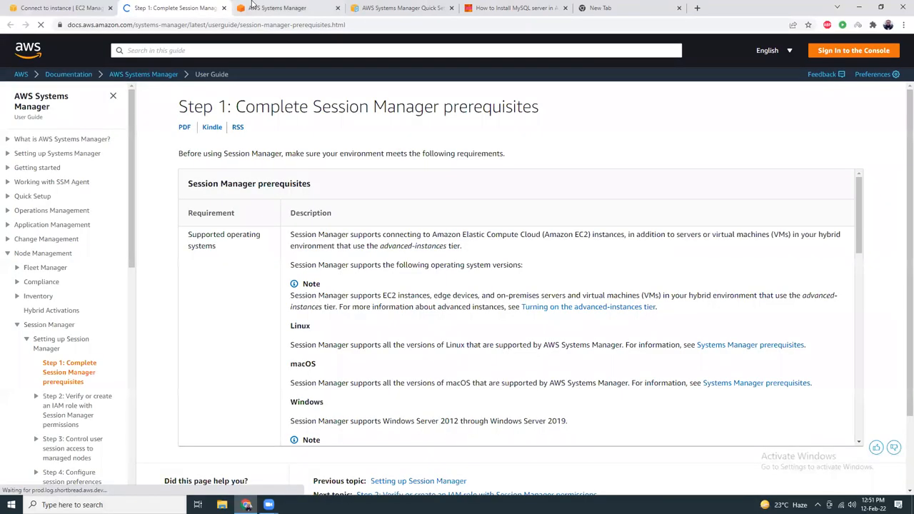
pyautogui.click(295, 9)
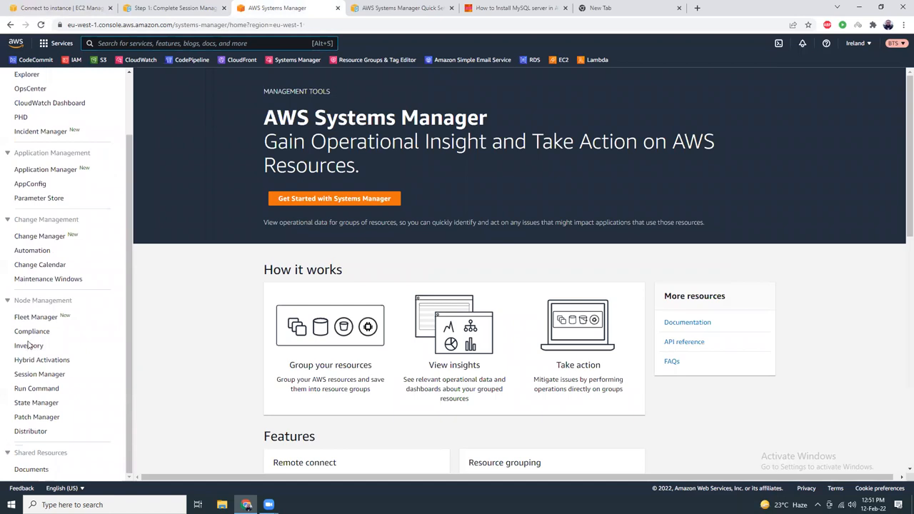
# Show Session Manager's sessions list and select the one connected session from 12 Feb 2022
pyautogui.click(40, 374)
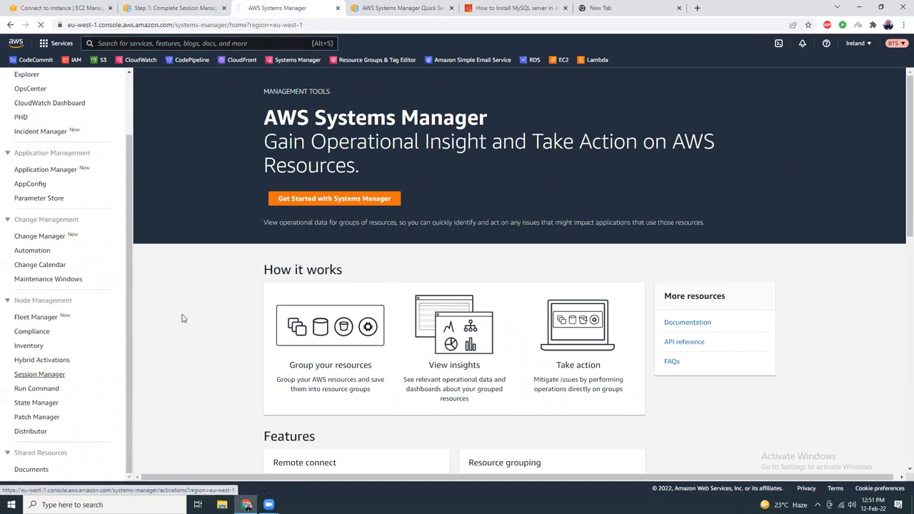
pyautogui.click(39, 374)
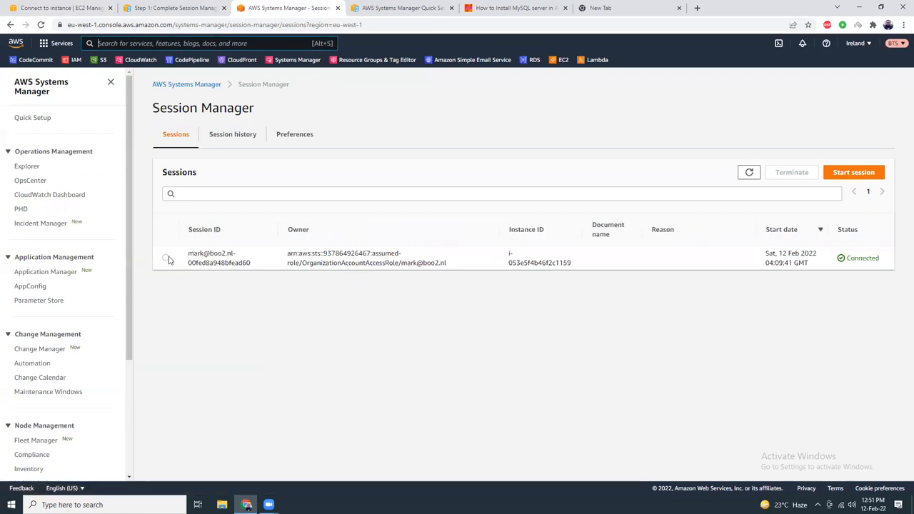
pyautogui.click(166, 257)
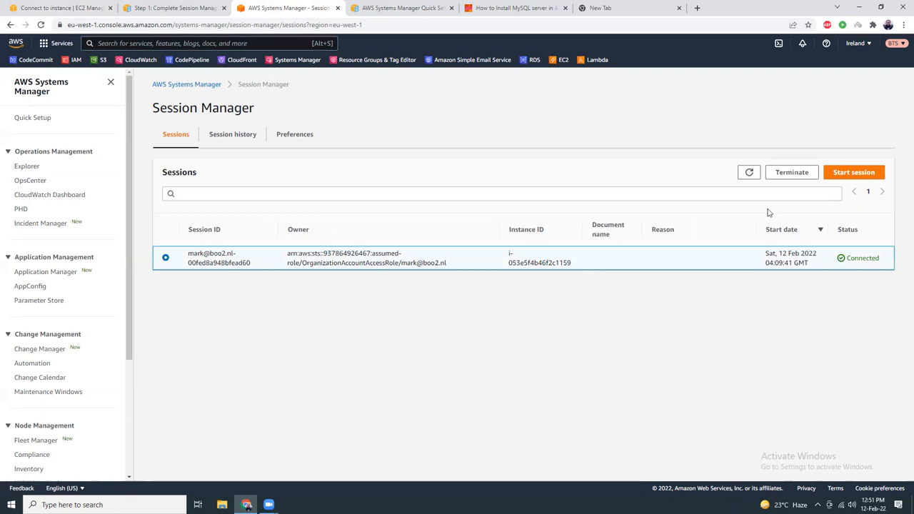
# Terminate the connected session and try starting a new one; no target instances appear
pyautogui.click(791, 172)
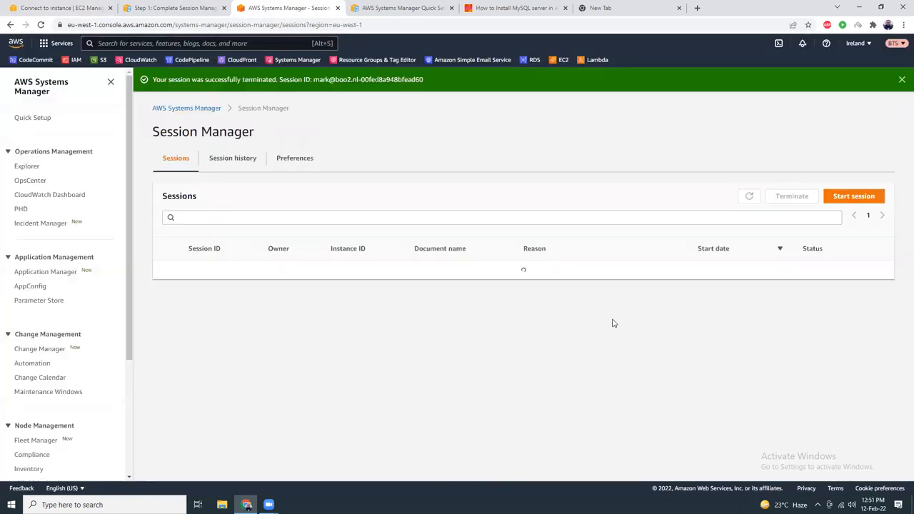
pyautogui.click(854, 195)
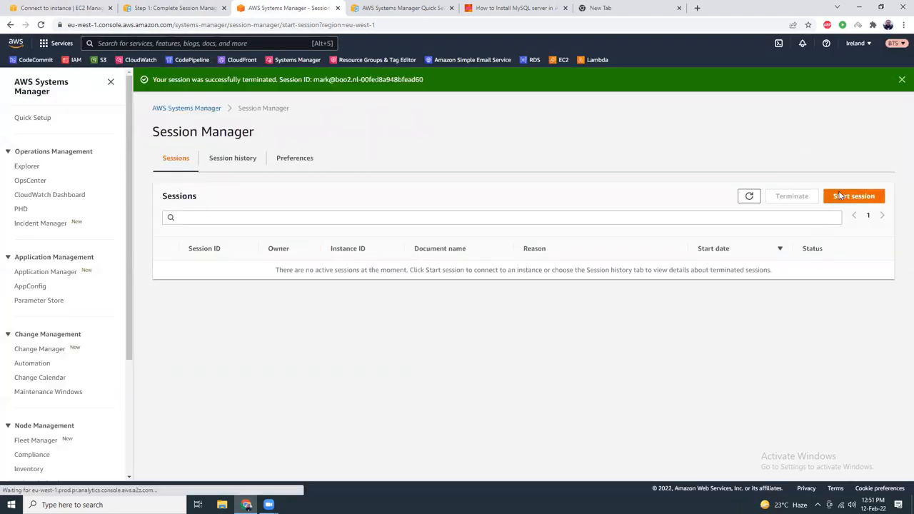
pyautogui.click(853, 196)
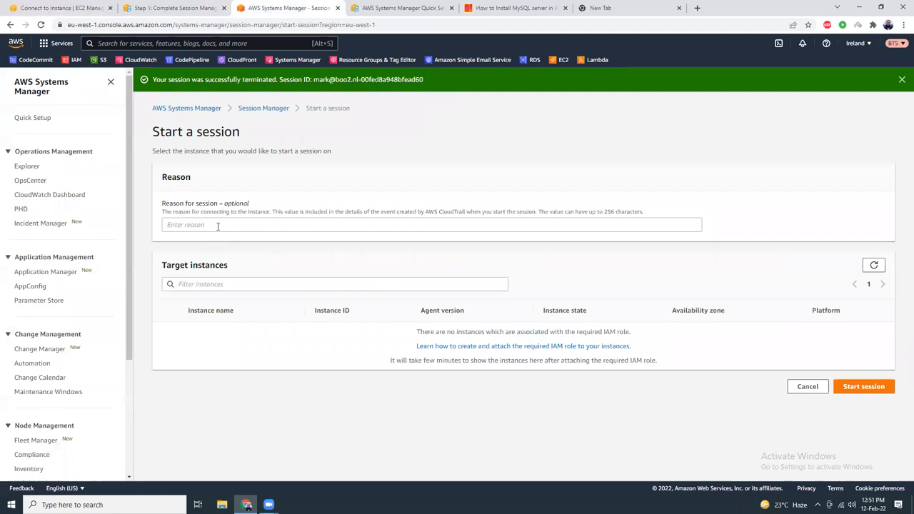
pyautogui.moveTo(637, 311)
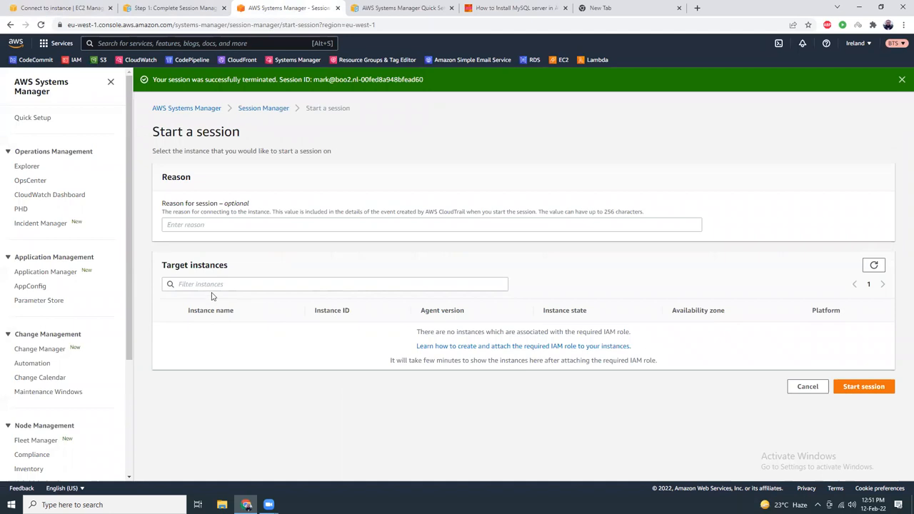
pyautogui.scroll(-3)
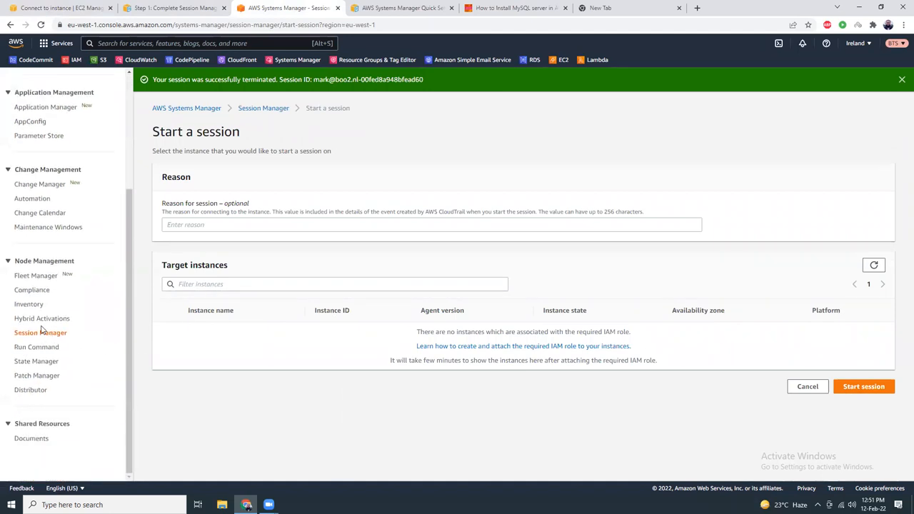
# Browse the Inventory and Explorer dashboards, then return to the EC2 instances list
pyautogui.click(29, 302)
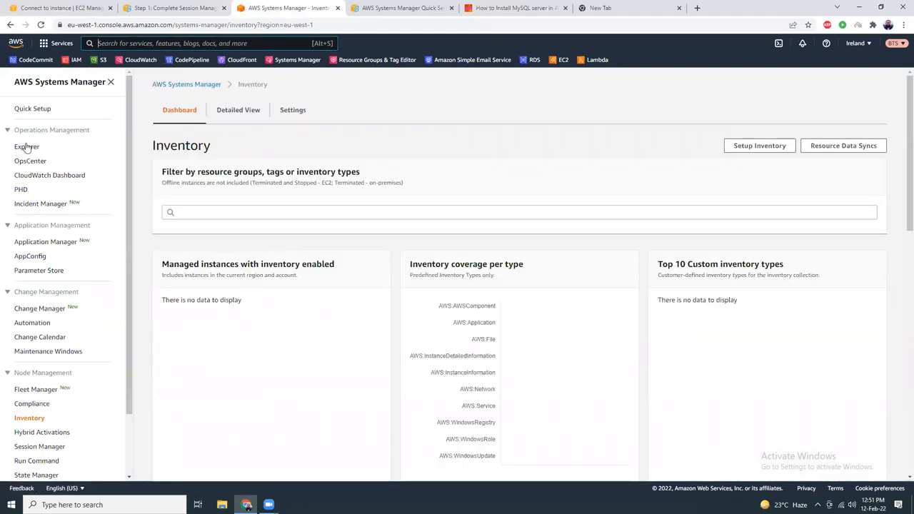
pyautogui.click(26, 145)
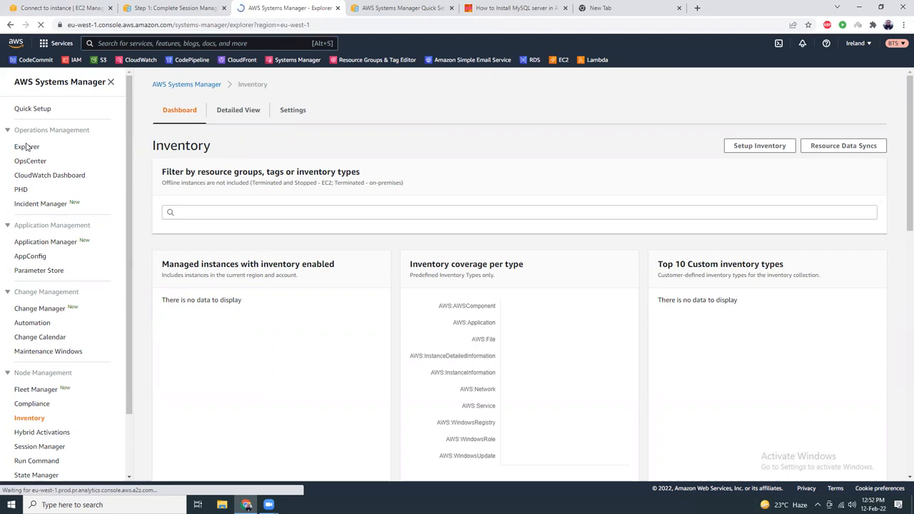
pyautogui.click(26, 145)
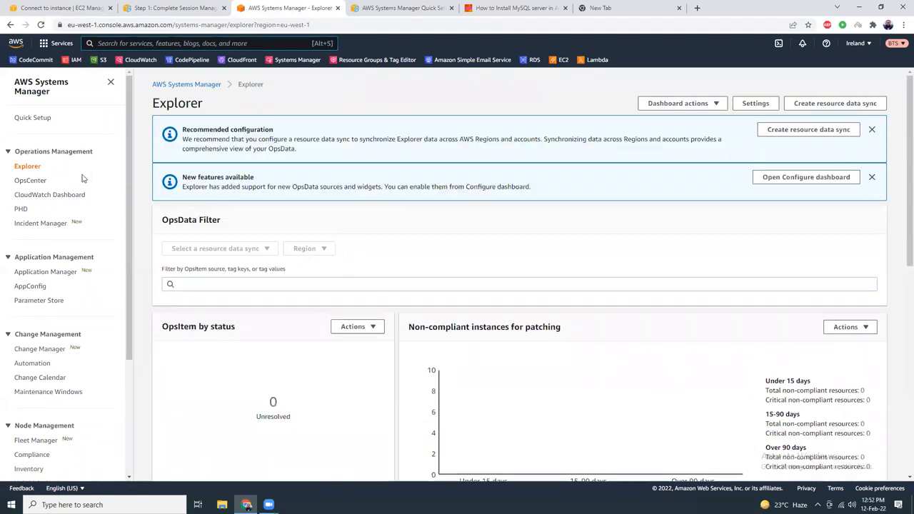
pyautogui.click(32, 117)
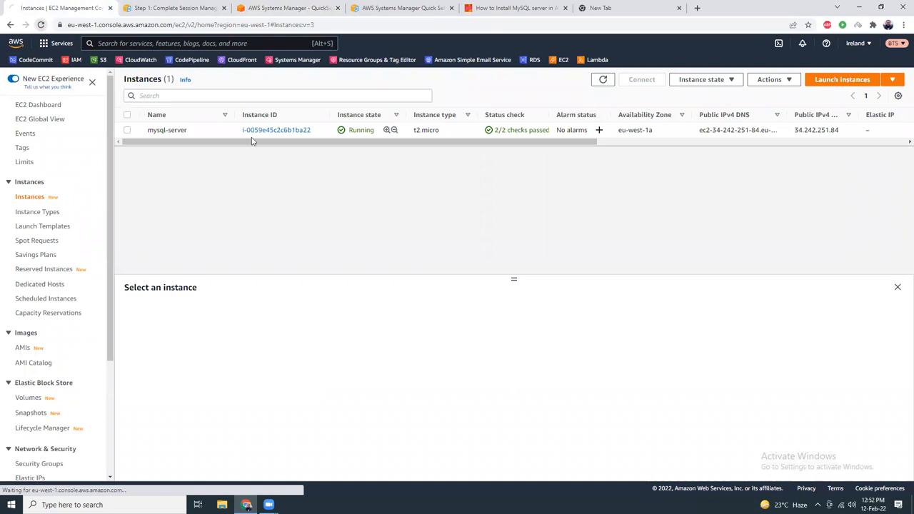
# Launch a Session Manager shell session on the mysql-server instance from its summary page
pyautogui.click(603, 80)
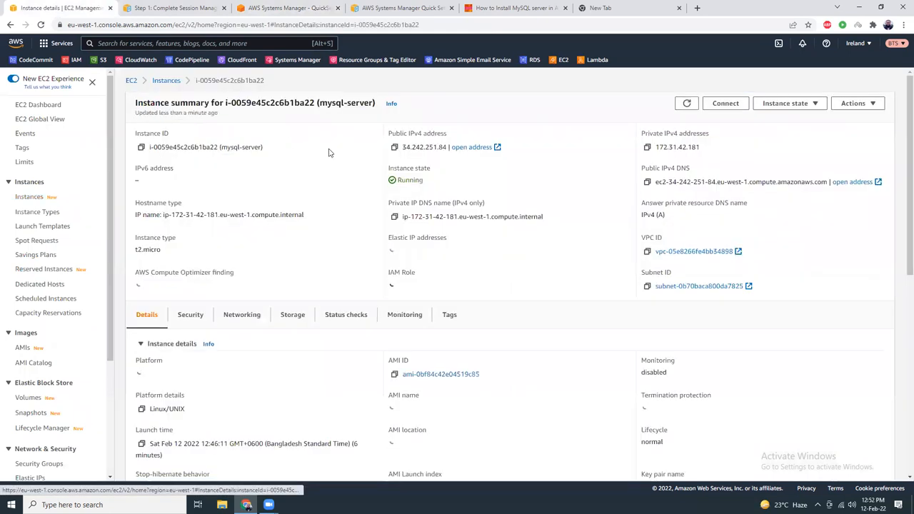
pyautogui.click(725, 102)
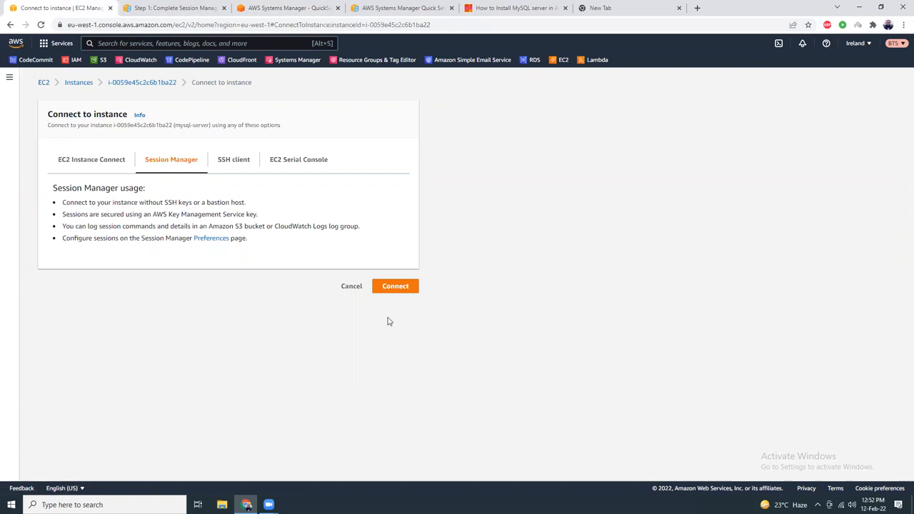
pyautogui.click(394, 285)
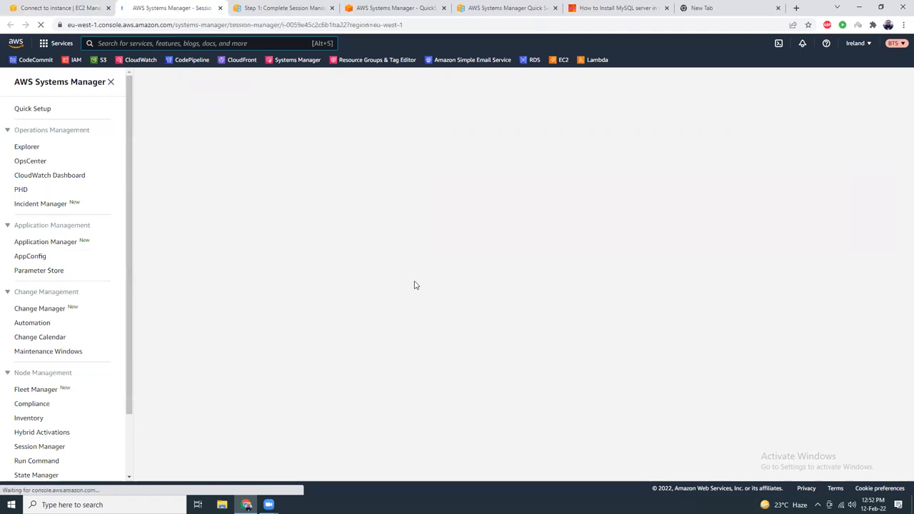
# Run 'sudo yum update -y' in the shell until Complete!, then return to the tutorial
pyautogui.click(616, 8)
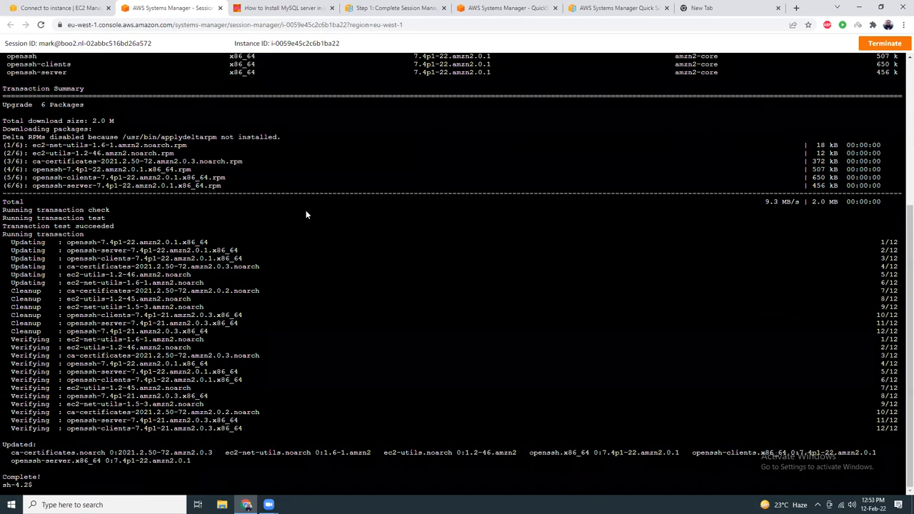
pyautogui.click(282, 9)
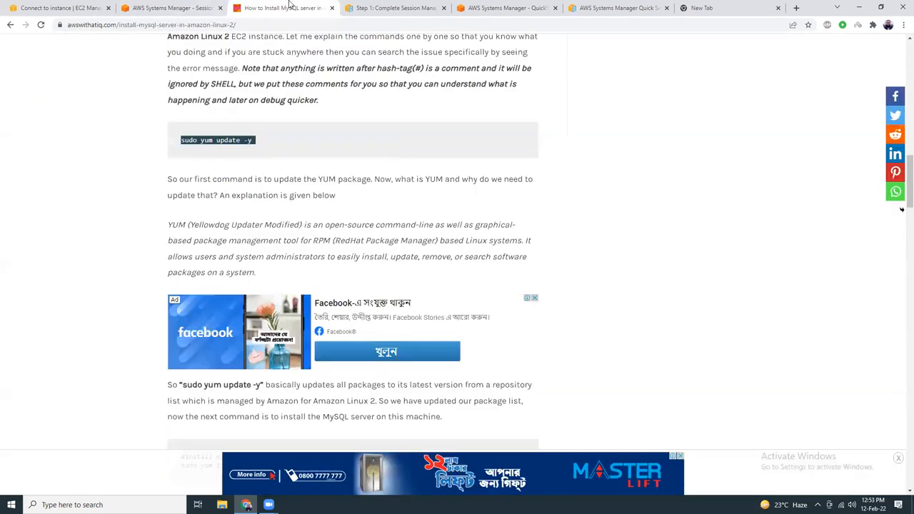
# Copy 'sudo yum install -y mariadb-server' from the tutorial and run it in the shell
pyautogui.scroll(-3)
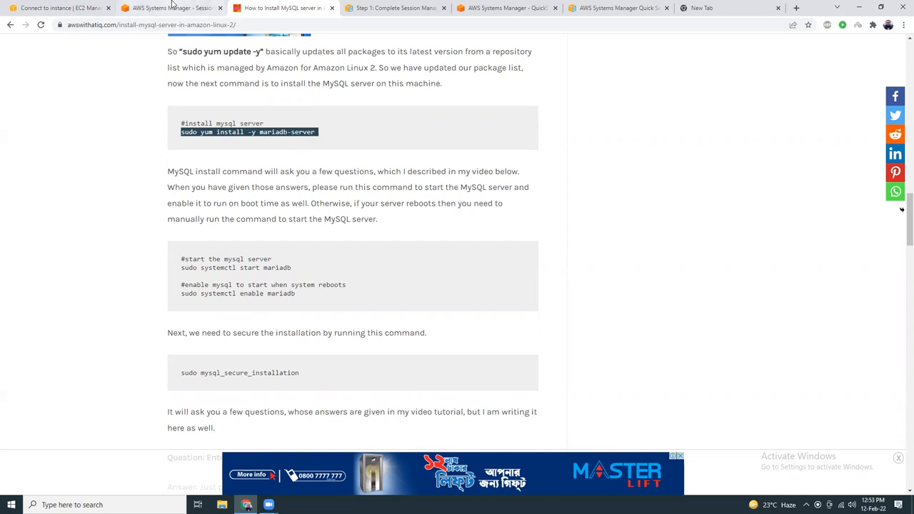
pyautogui.click(164, 9)
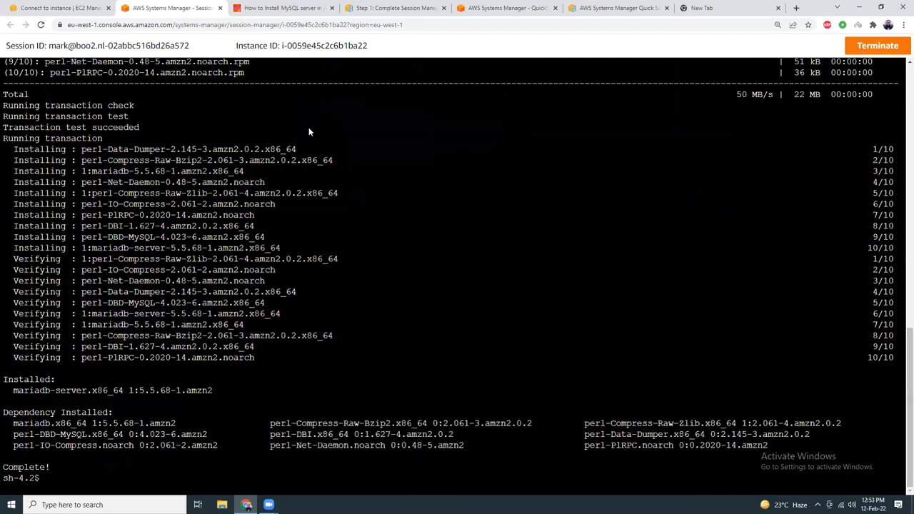
# Start and enable mariadb with systemctl, then copy and run 'sudo mysql_secure_installation' from the tutorial
pyautogui.click(282, 11)
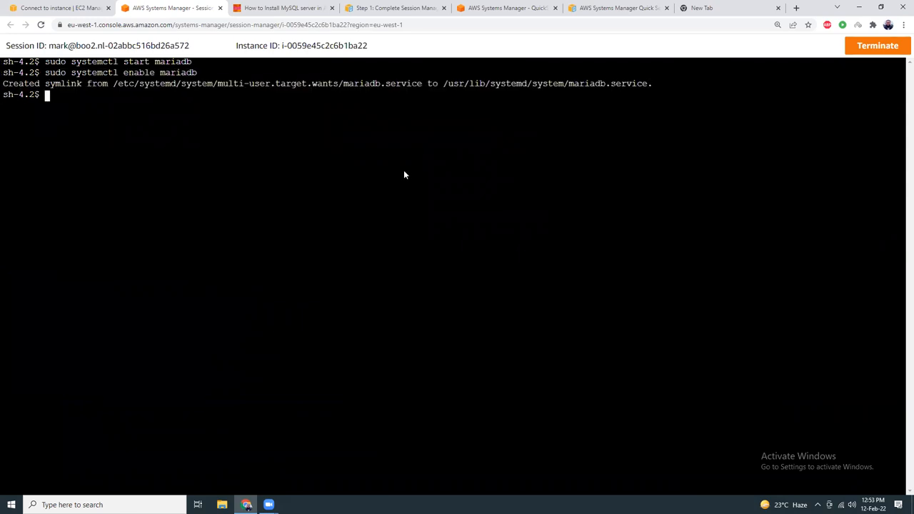
pyautogui.click(291, 8)
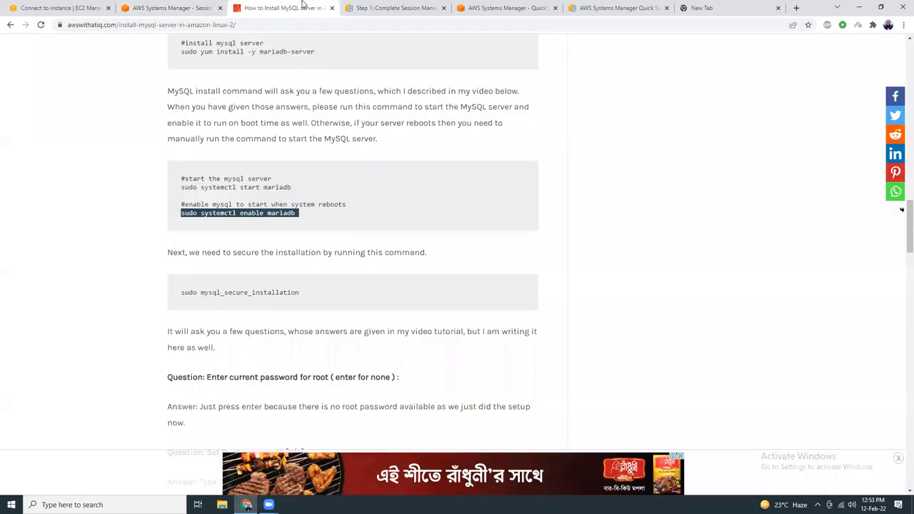
pyautogui.scroll(-3)
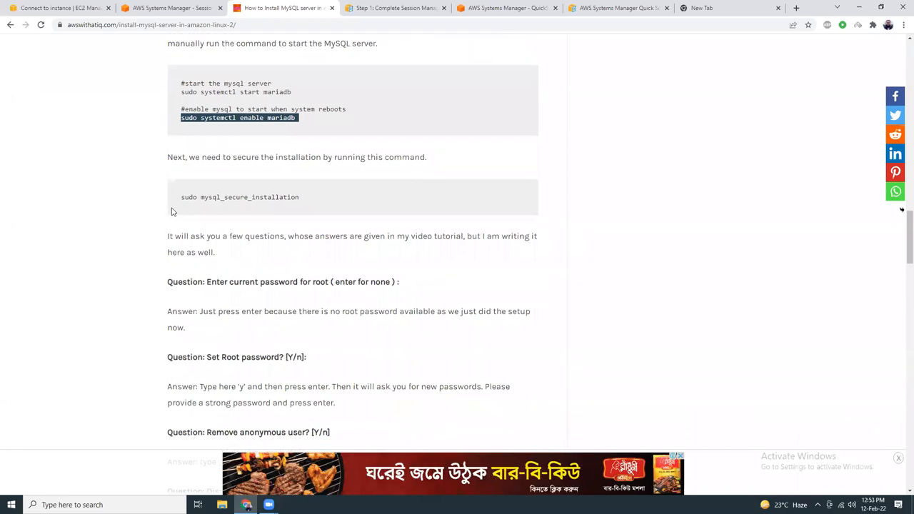
pyautogui.doubleClick(239, 197)
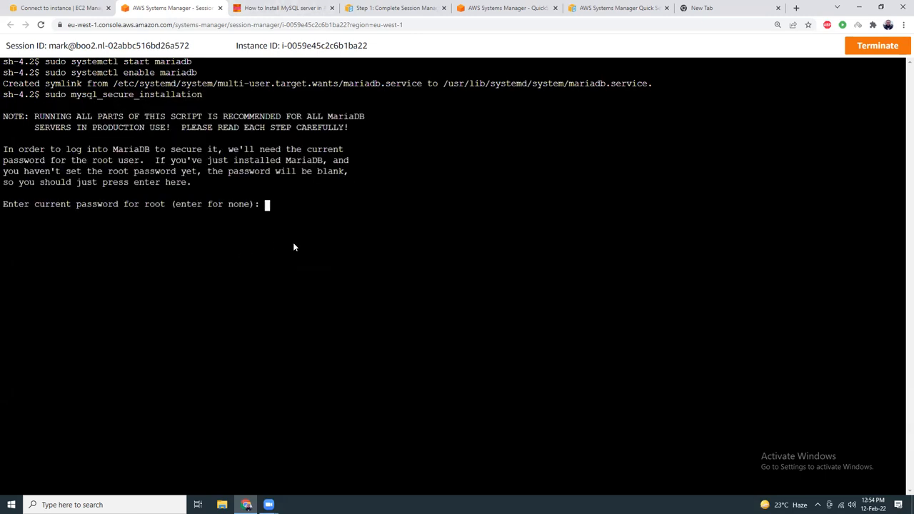
pyautogui.moveTo(276, 230)
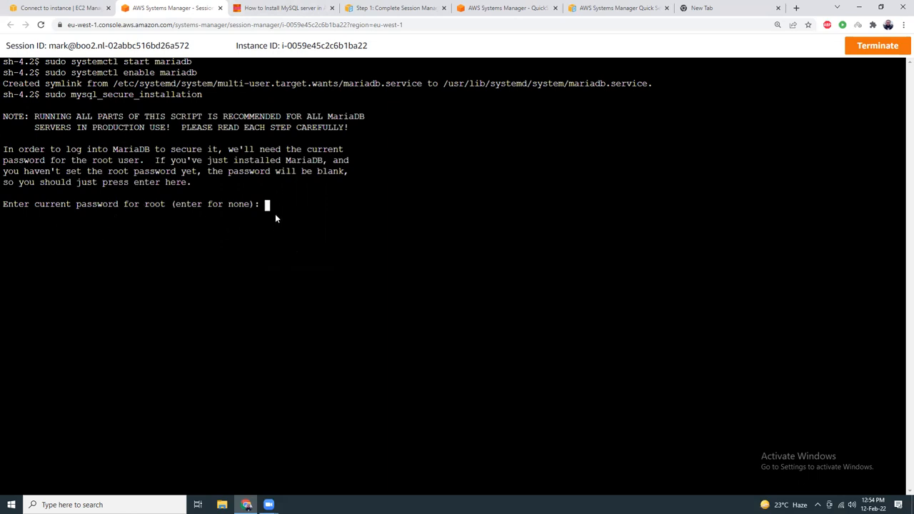
# Accept the blank current password, answer y to every prompt and set a new root password
pyautogui.press('Enter')
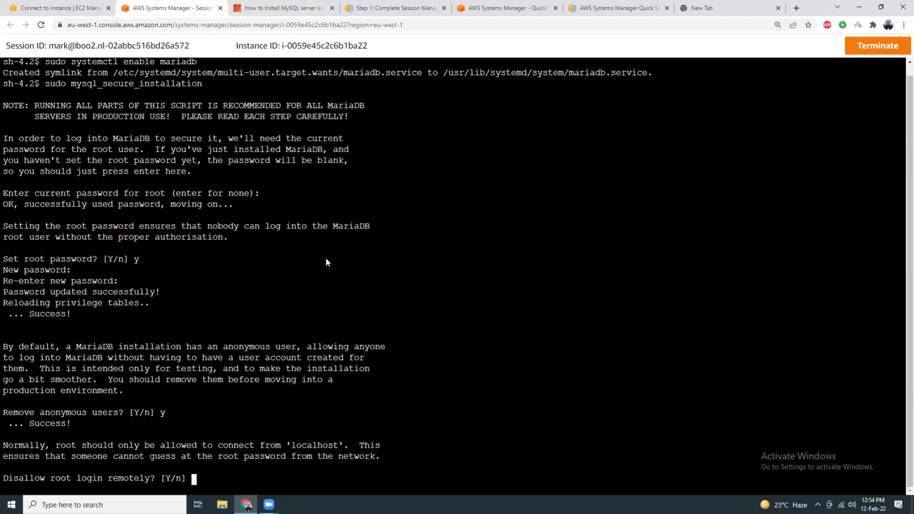
pyautogui.write('y')
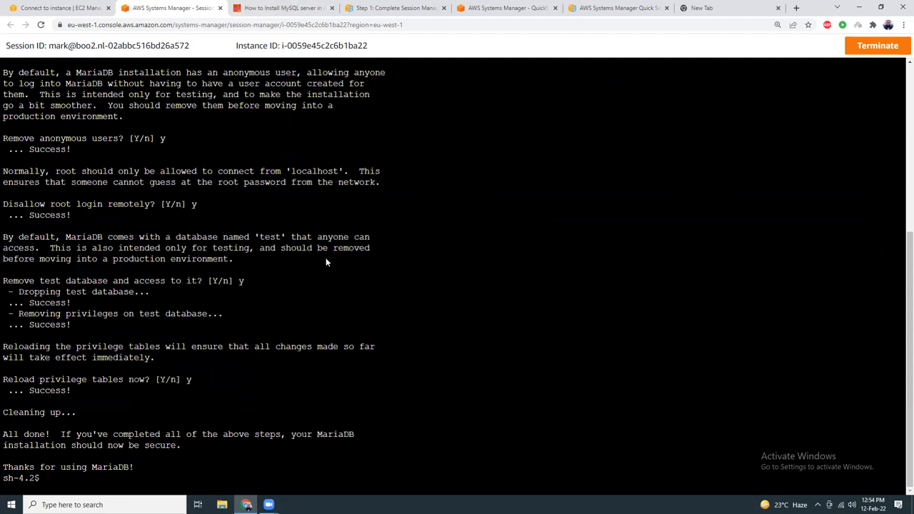
pyautogui.click(279, 9)
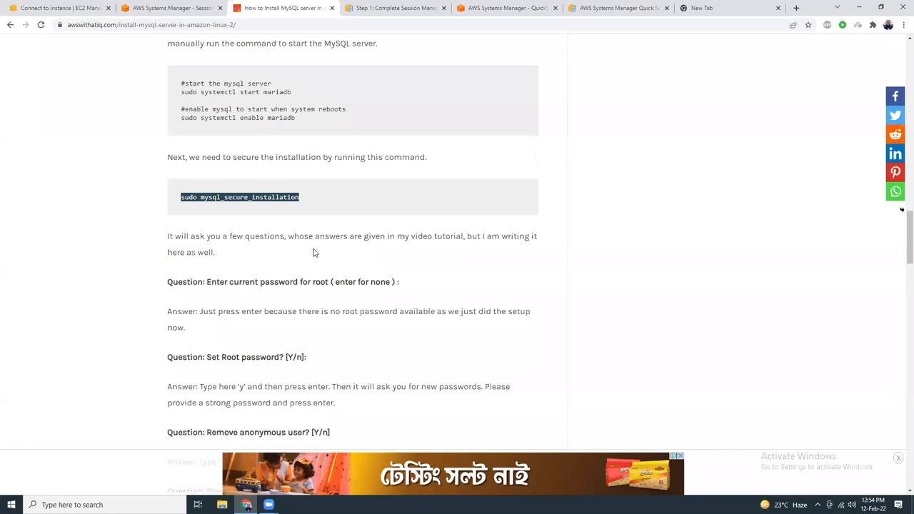
pyautogui.scroll(-3)
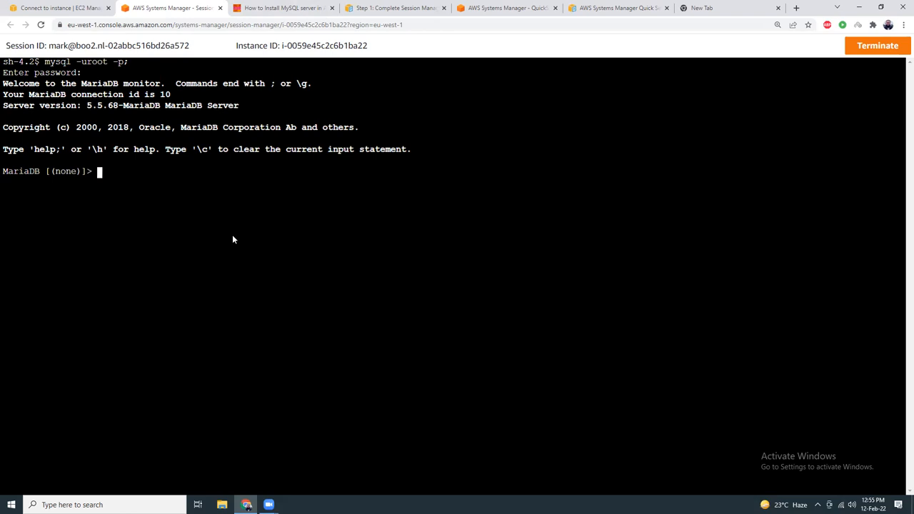
# List the databases, run 'create schema atiq;' and confirm atiq appears in 'show databases;'
pyautogui.write('show')
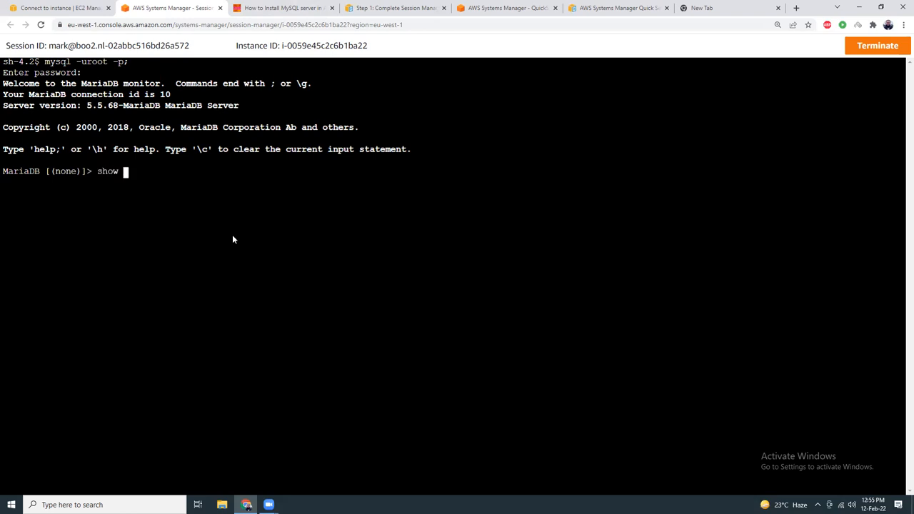
pyautogui.write('databases;')
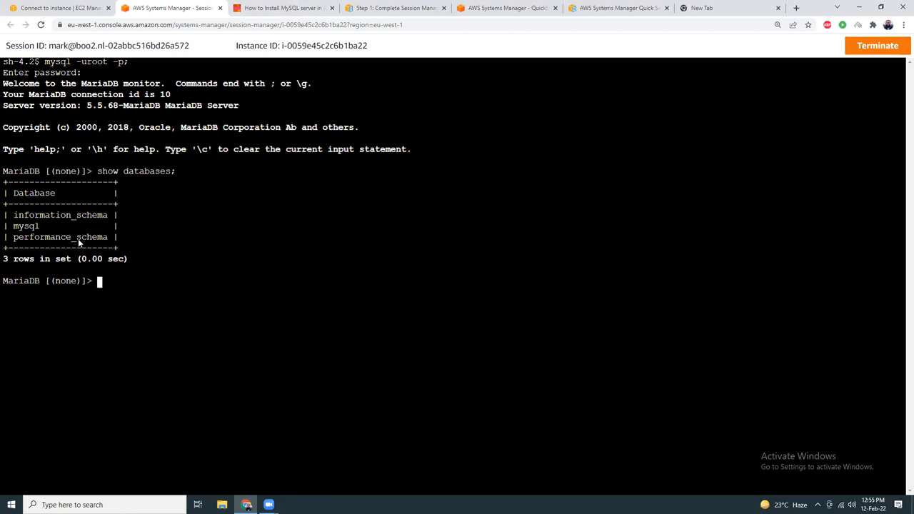
pyautogui.moveTo(219, 270)
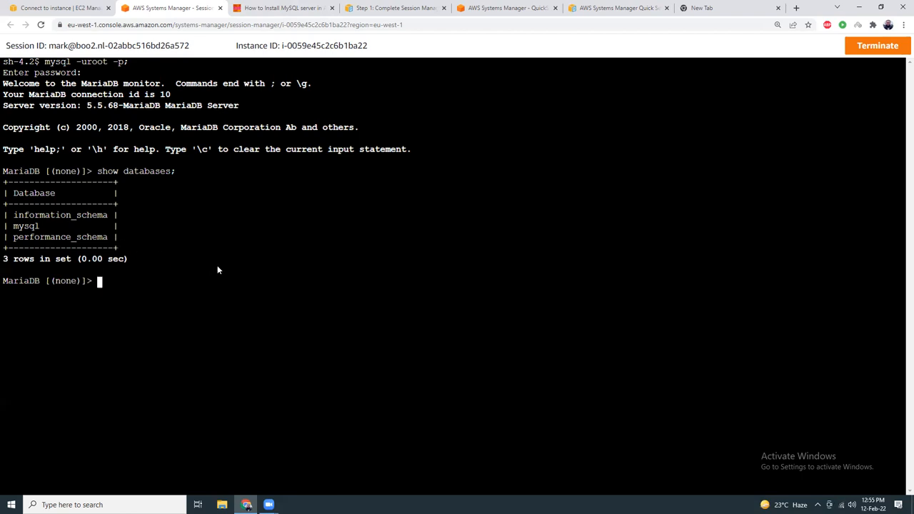
pyautogui.write('create schem')
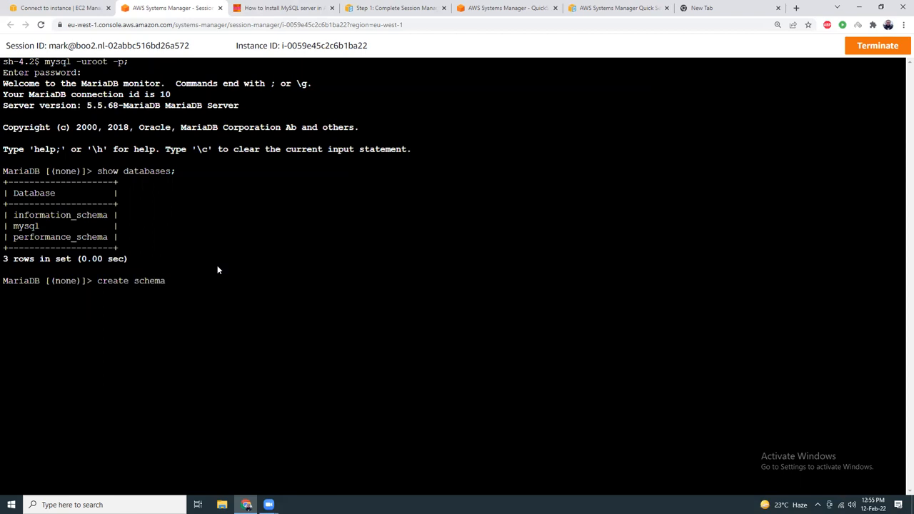
pyautogui.write('atig')
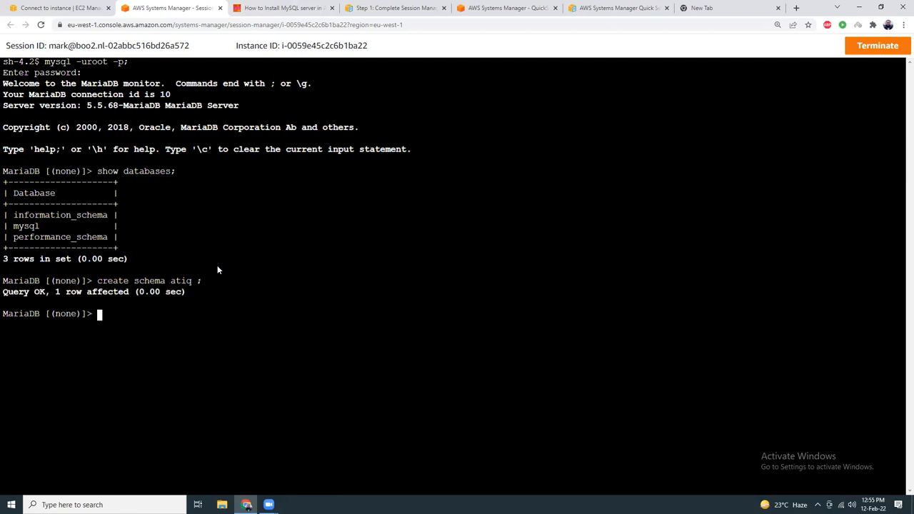
pyautogui.write('show databases;')
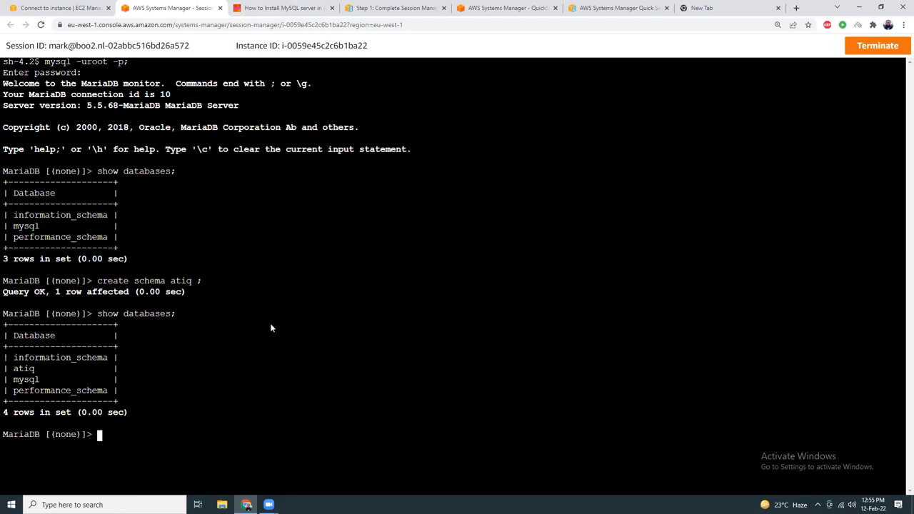
# Switch into the atiq database with 'use atiq;' and run 'show tables;' to confirm it is empty
pyautogui.write('use')
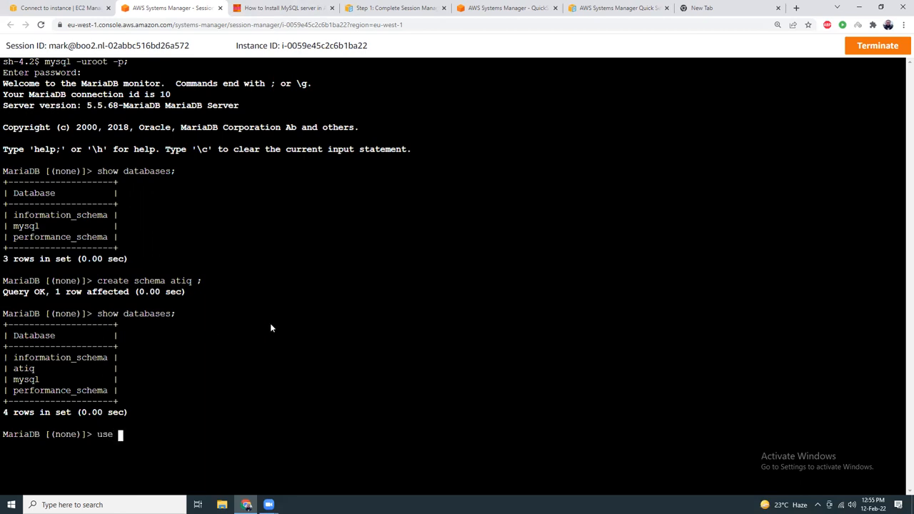
pyautogui.write('atiq;')
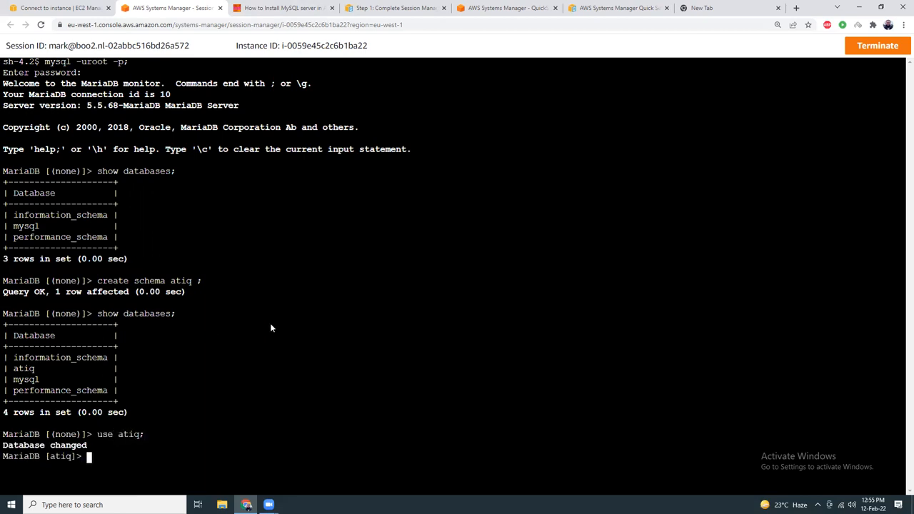
pyautogui.moveTo(257, 320)
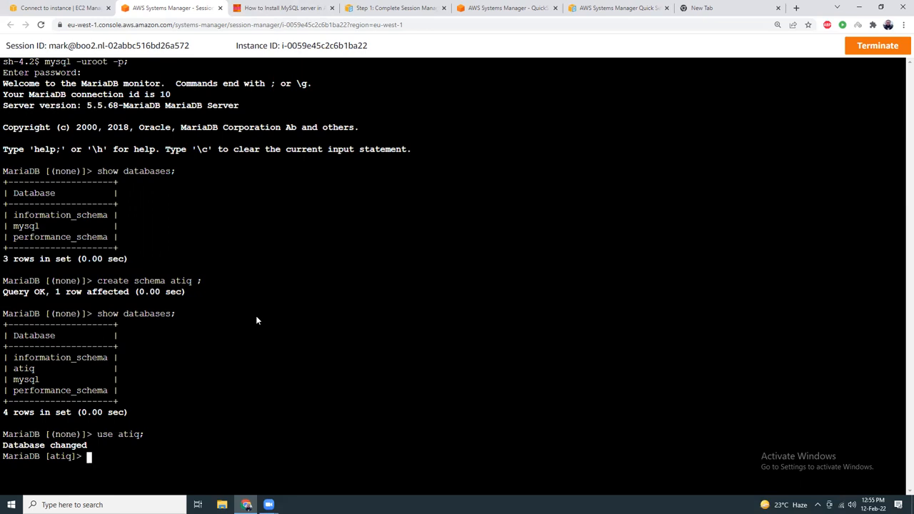
pyautogui.write('show tab;es;')
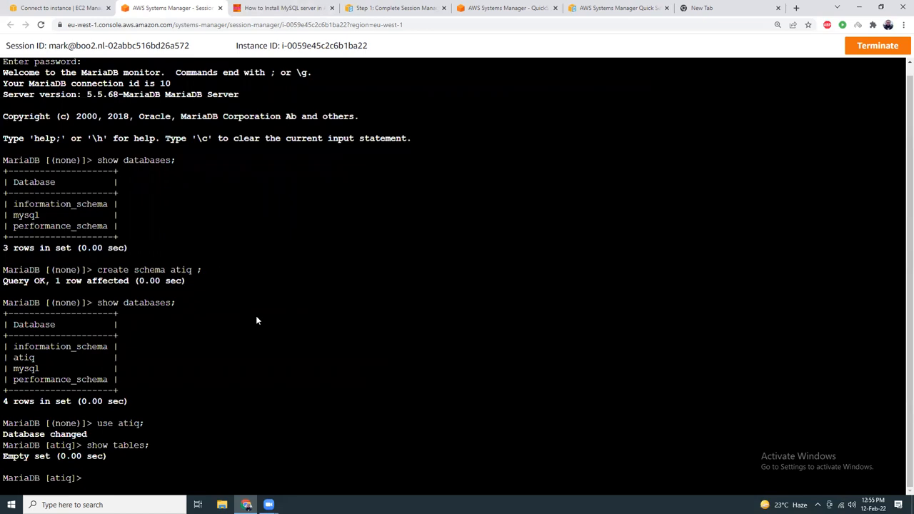
pyautogui.moveTo(277, 263)
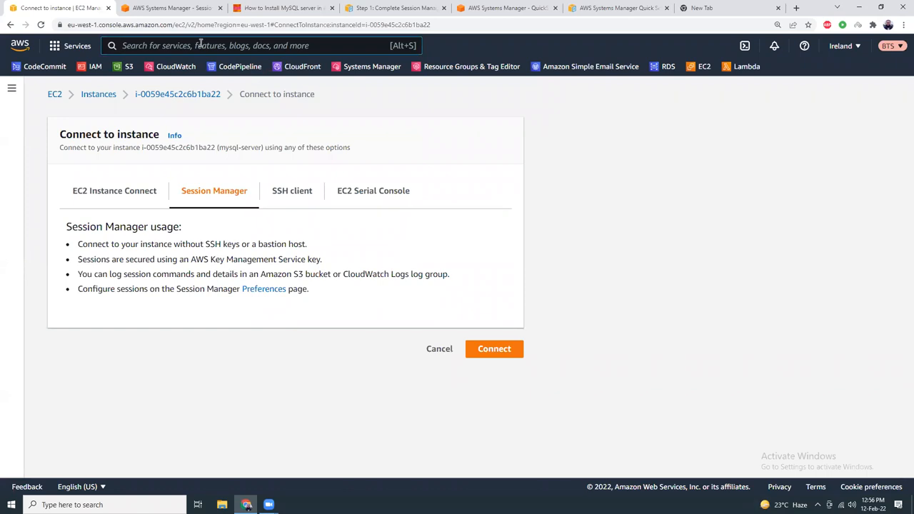
# Search 'rds' and bring up the Amazon RDS dashboard showing zero DB instances, checking the MariaDB shell in between
pyautogui.write('rds')
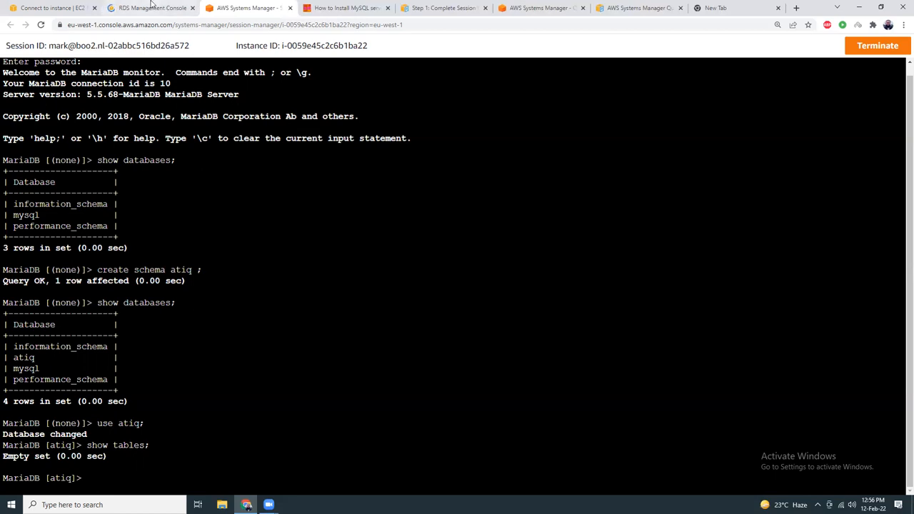
pyautogui.click(150, 8)
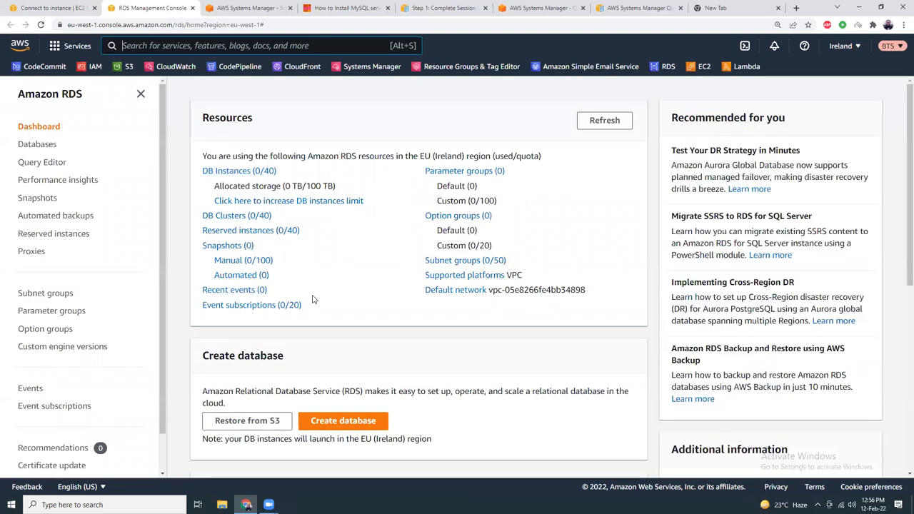
pyautogui.click(257, 8)
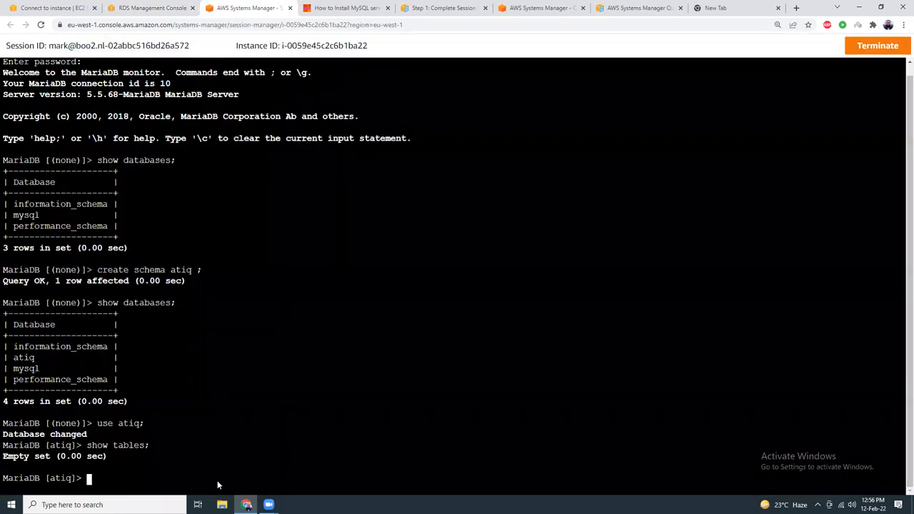
pyautogui.click(150, 13)
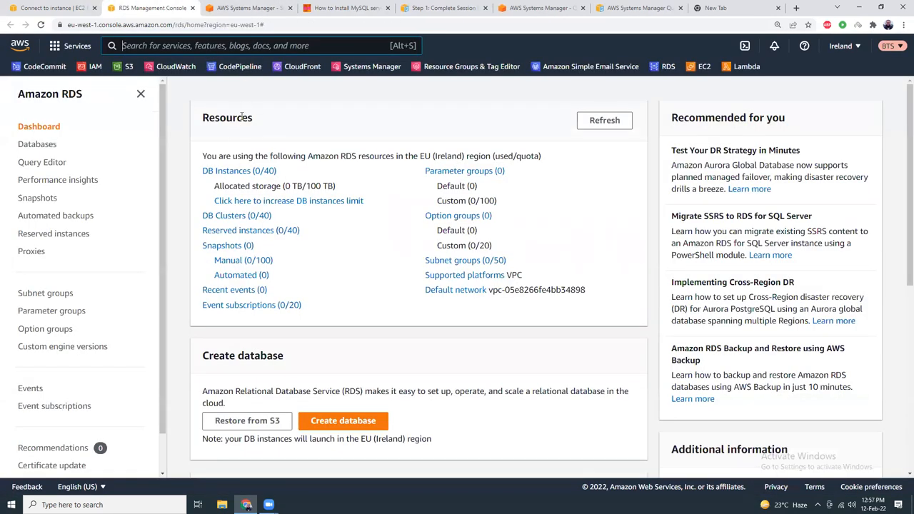